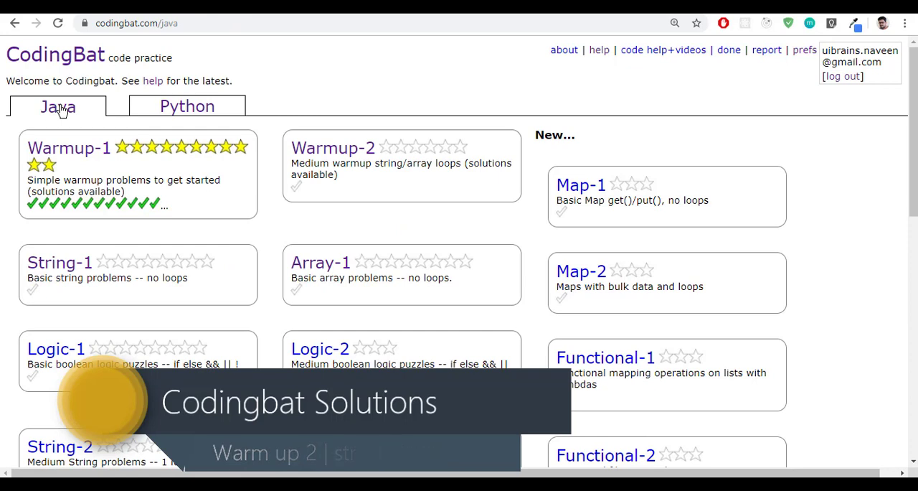
mouse_move(327, 152)
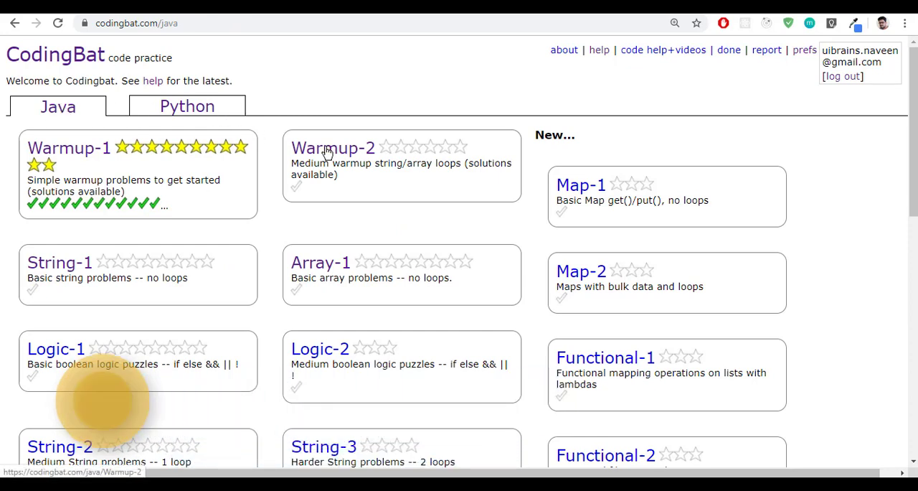
- Open the stringTimes problem from CodingBat's Warmup-2 Java section
click(332, 148)
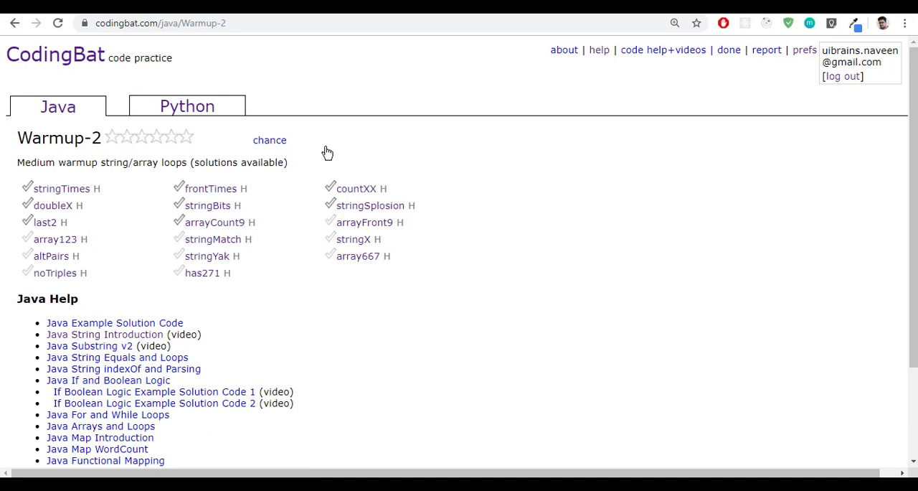
mouse_move(126, 149)
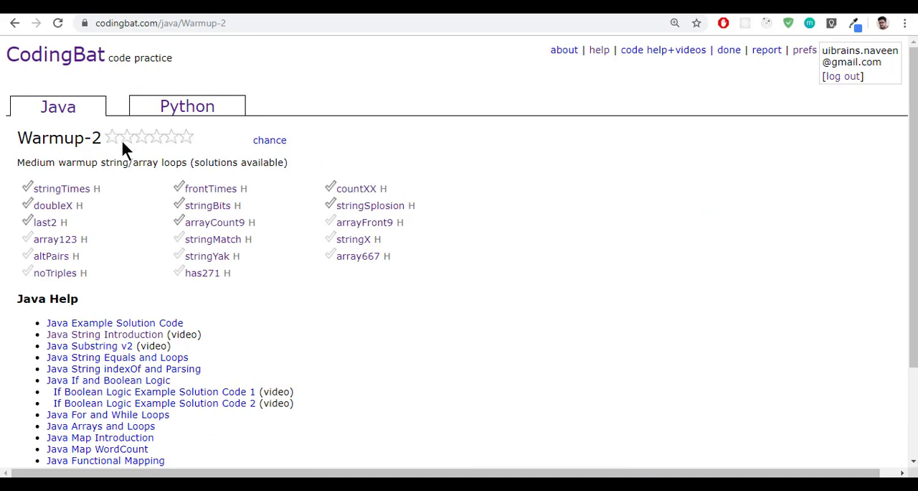
mouse_move(304, 324)
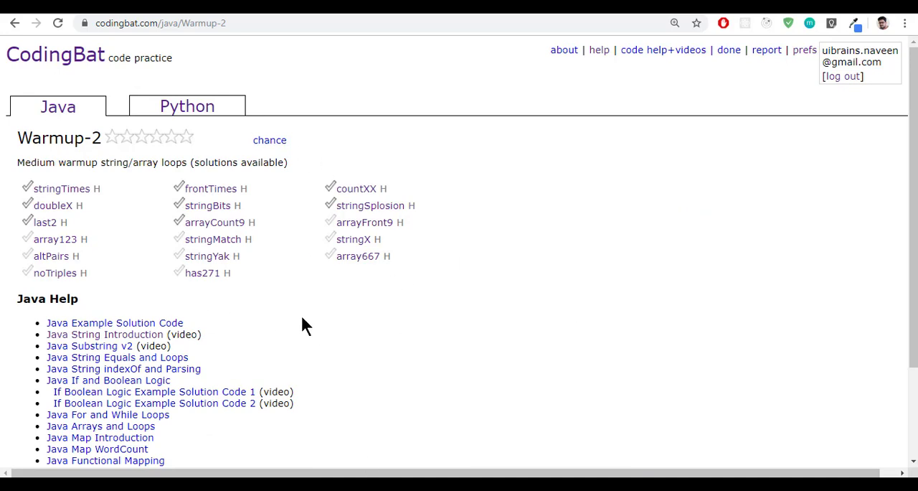
mouse_move(54, 189)
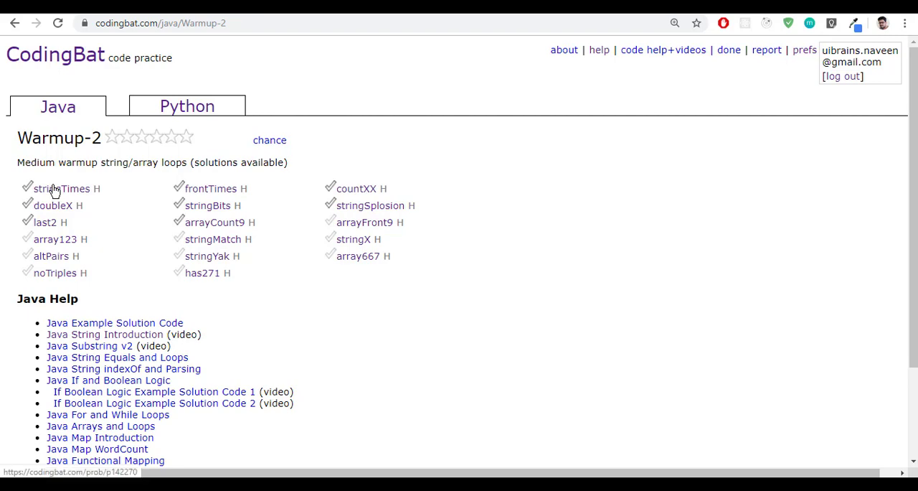
click(60, 188)
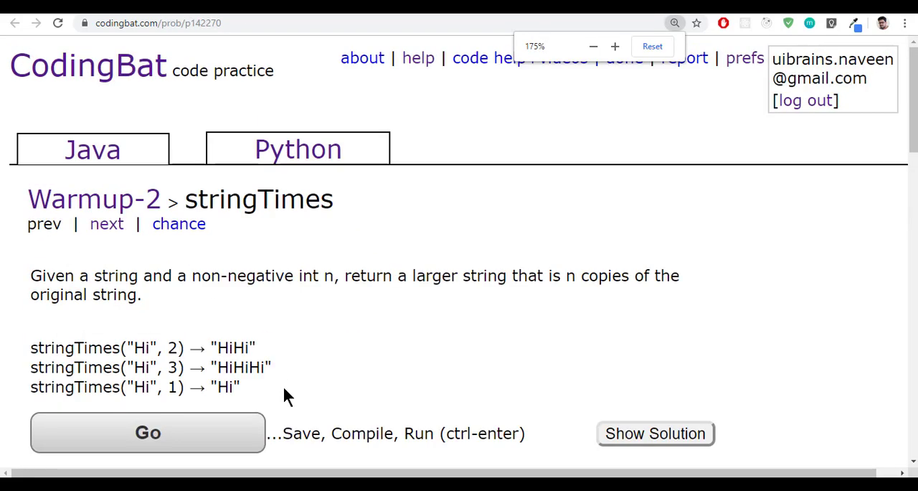
scroll(down, 3)
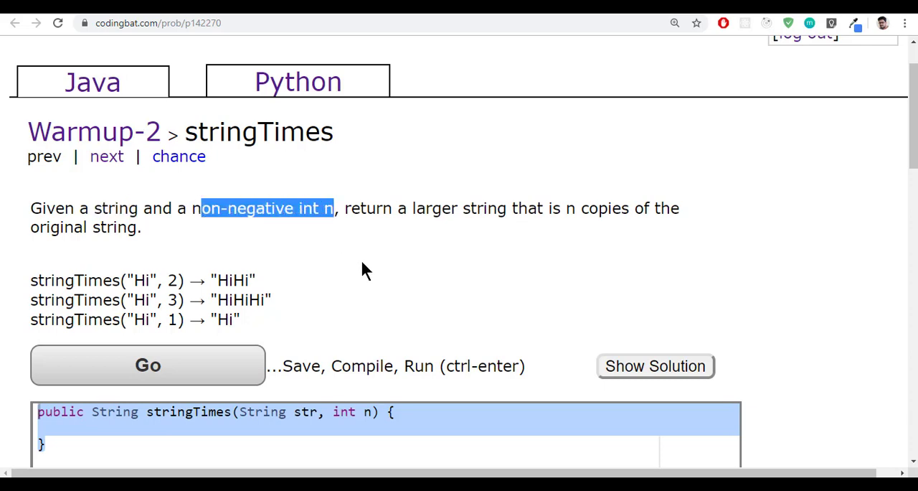
mouse_move(602, 235)
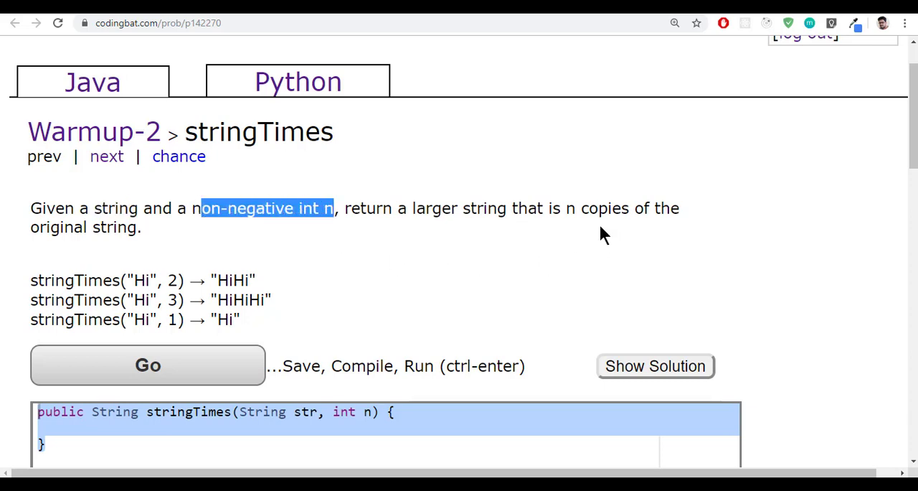
mouse_move(161, 242)
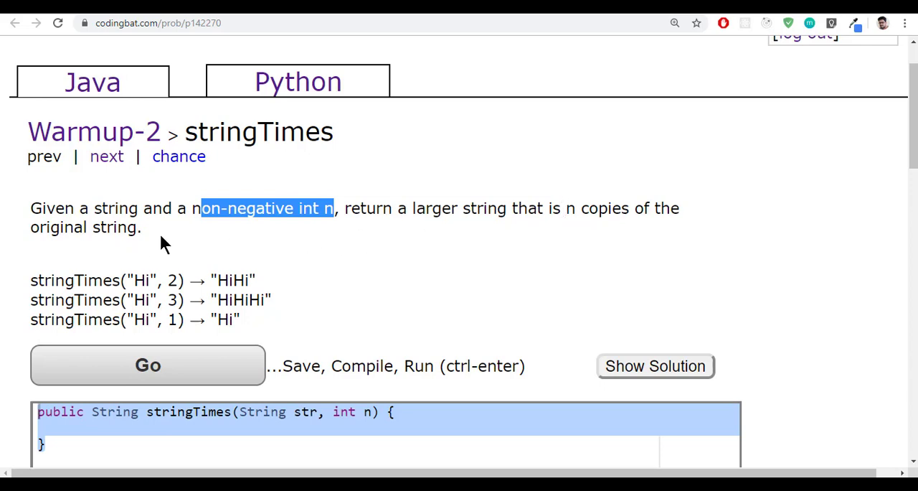
click(103, 218)
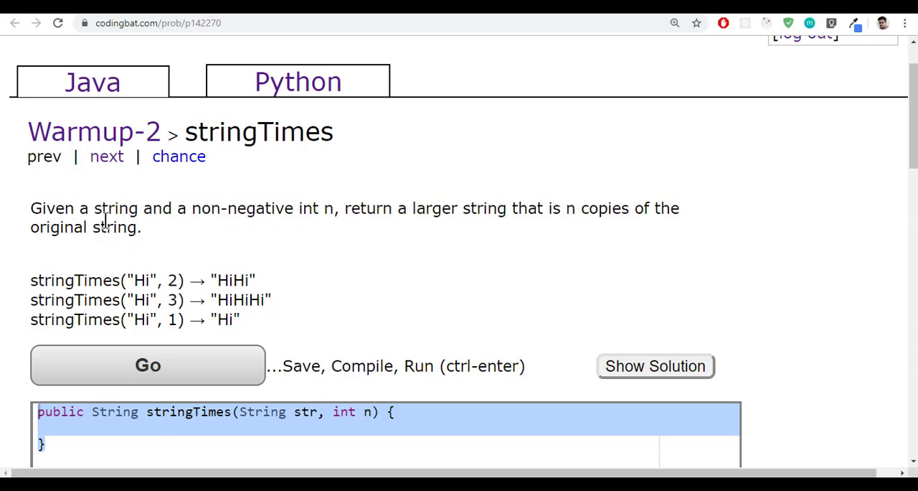
mouse_move(193, 208)
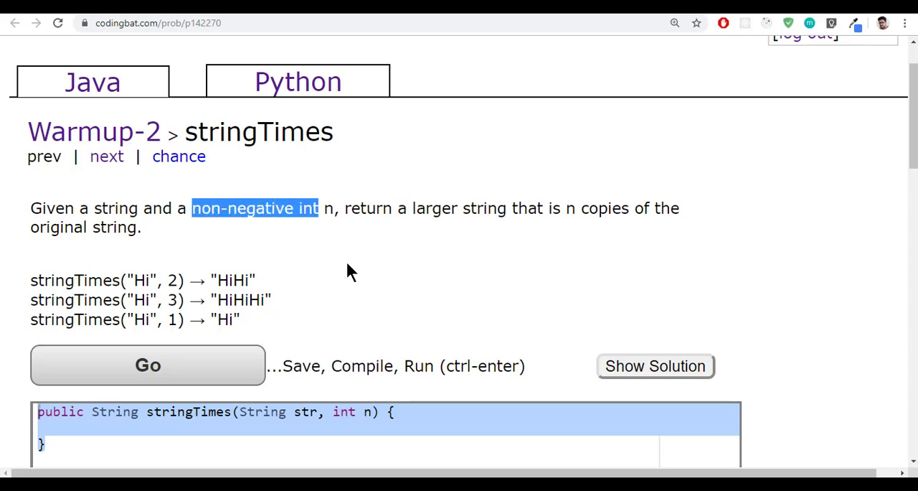
click(301, 410)
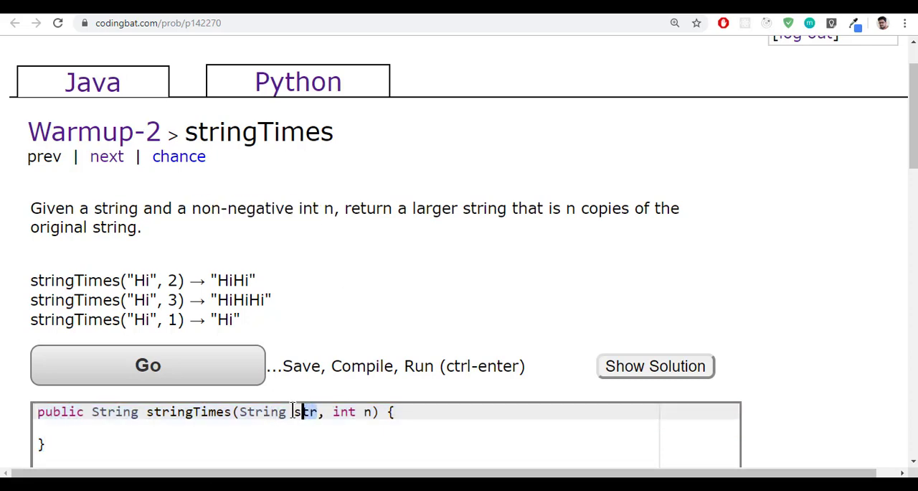
double_click(316, 208)
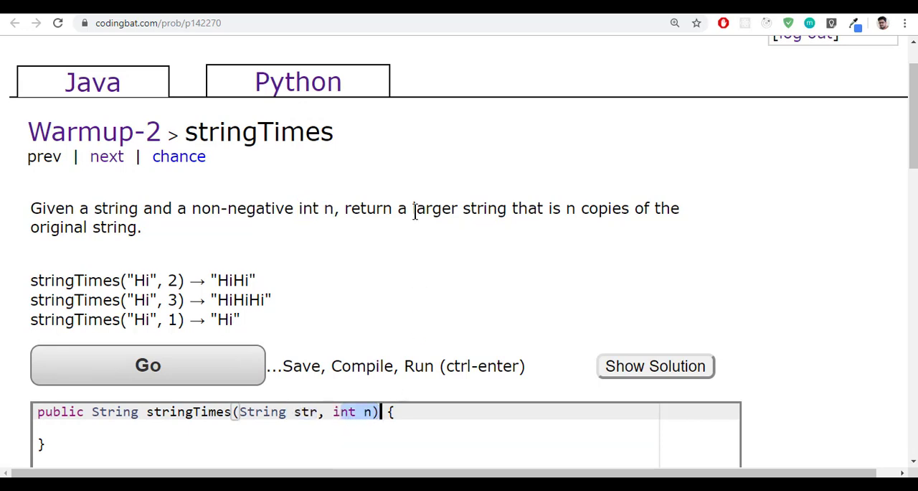
mouse_move(430, 204)
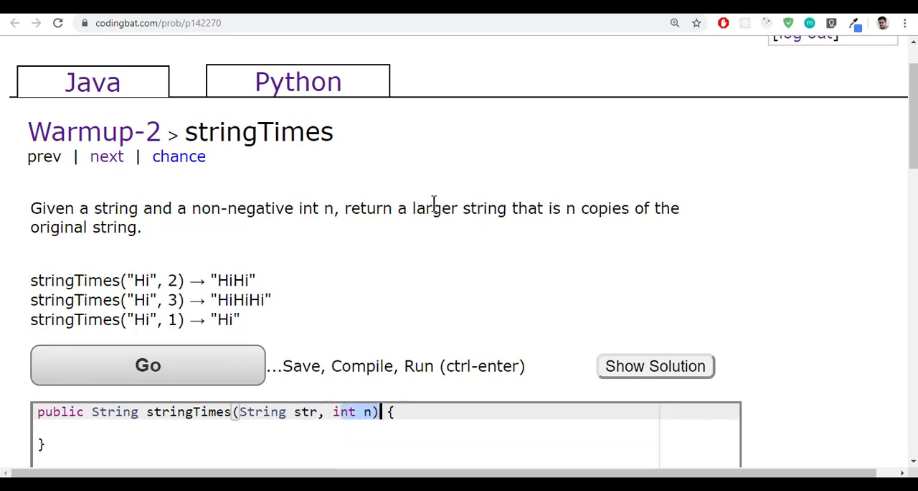
drag(413, 208, 559, 208)
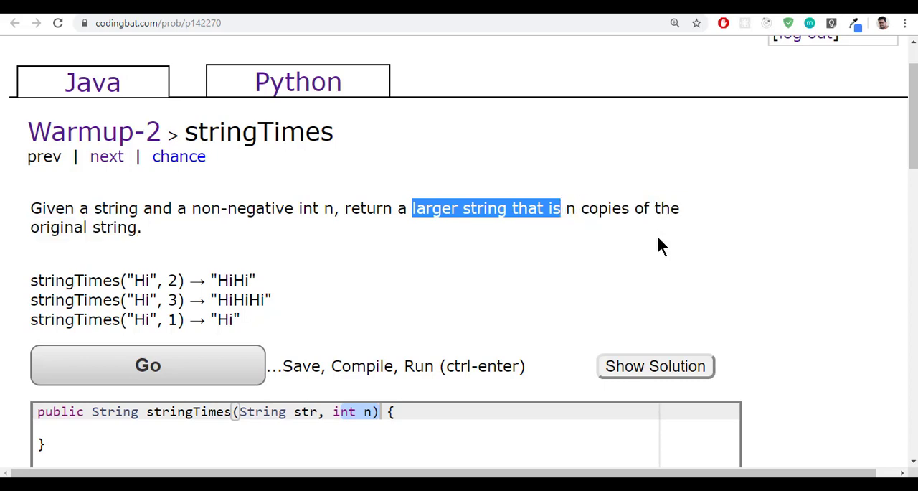
mouse_move(271, 249)
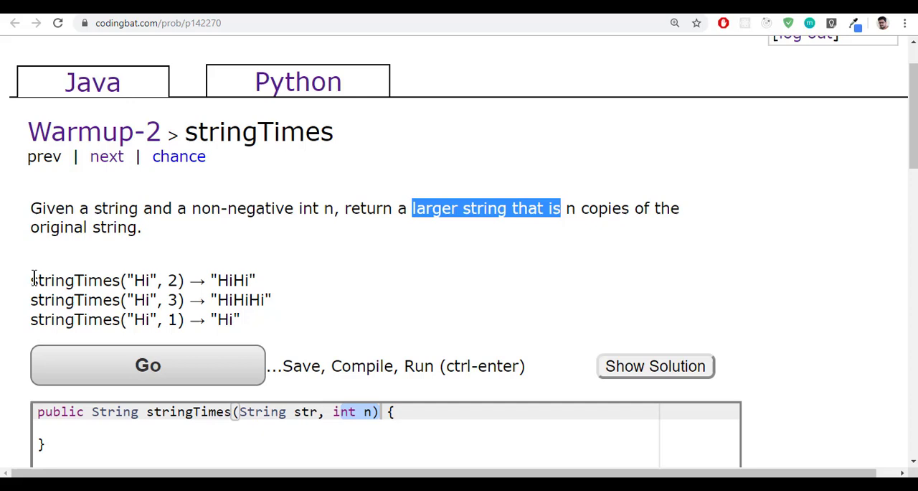
double_click(142, 279)
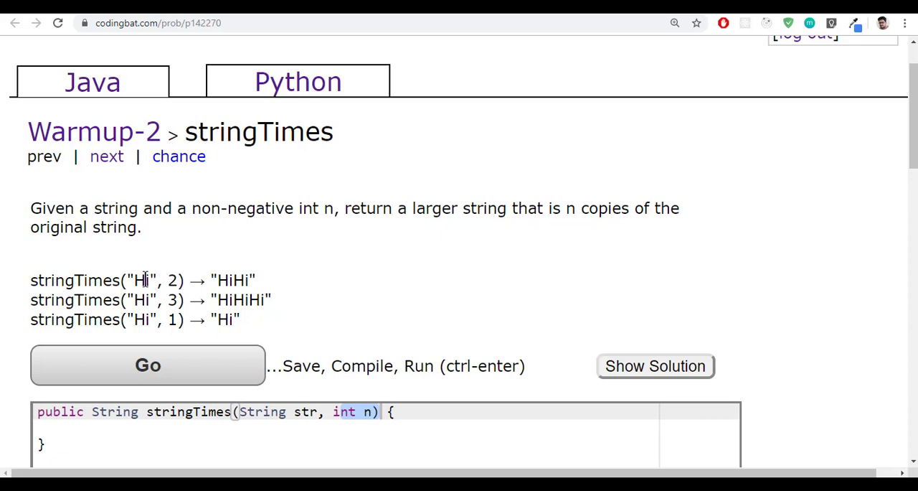
double_click(235, 280)
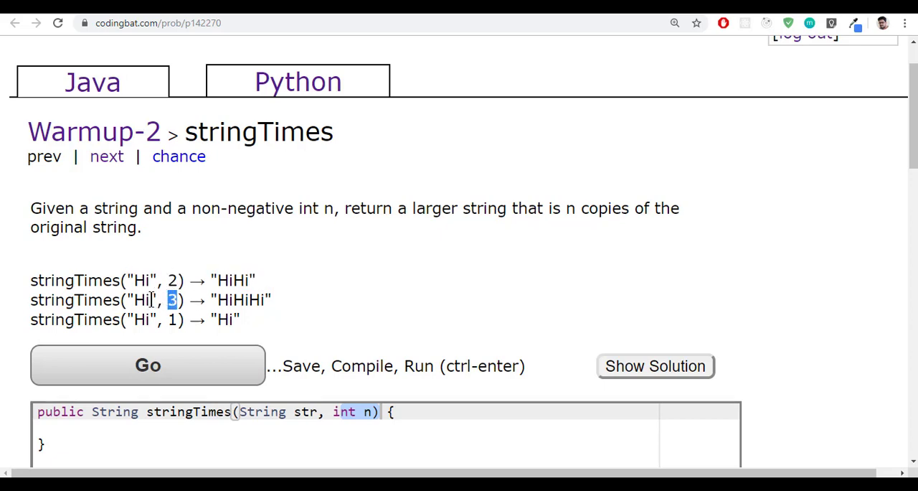
double_click(141, 300)
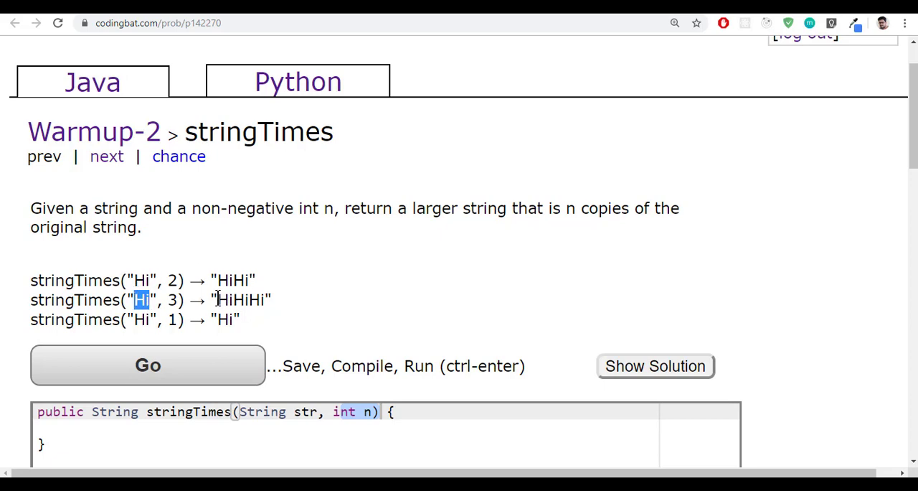
click(172, 318)
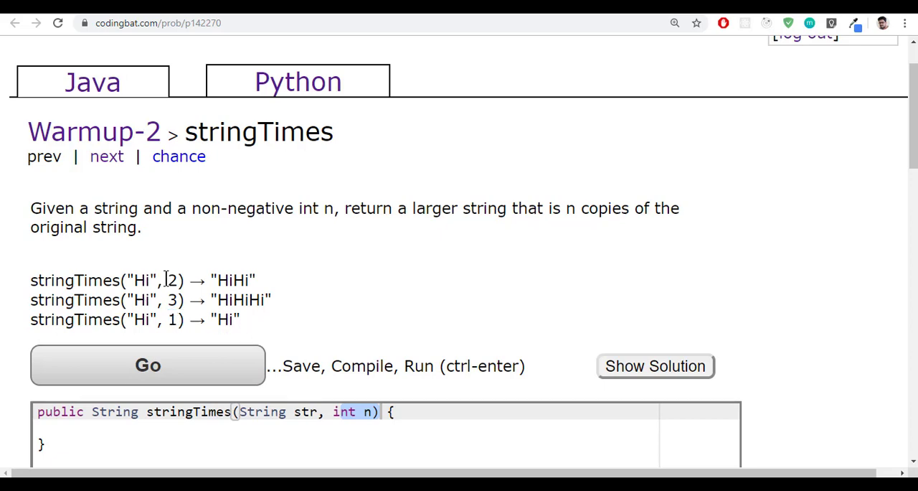
double_click(171, 280)
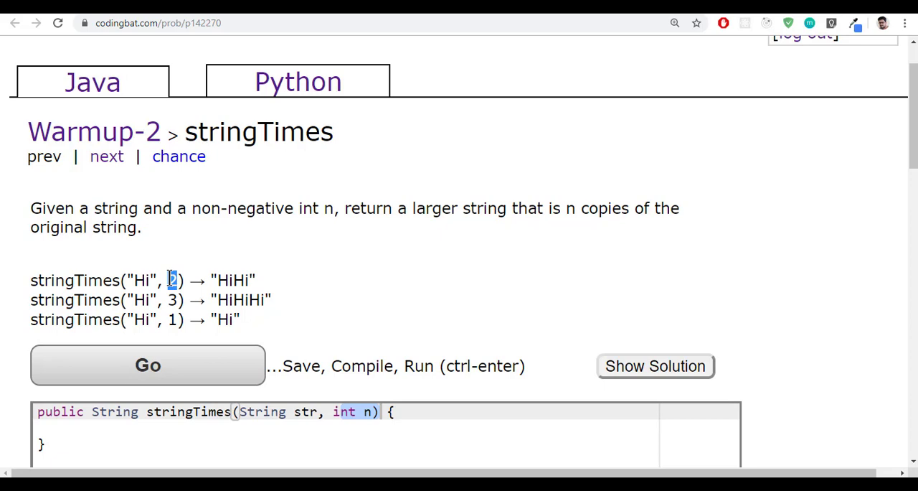
double_click(142, 280)
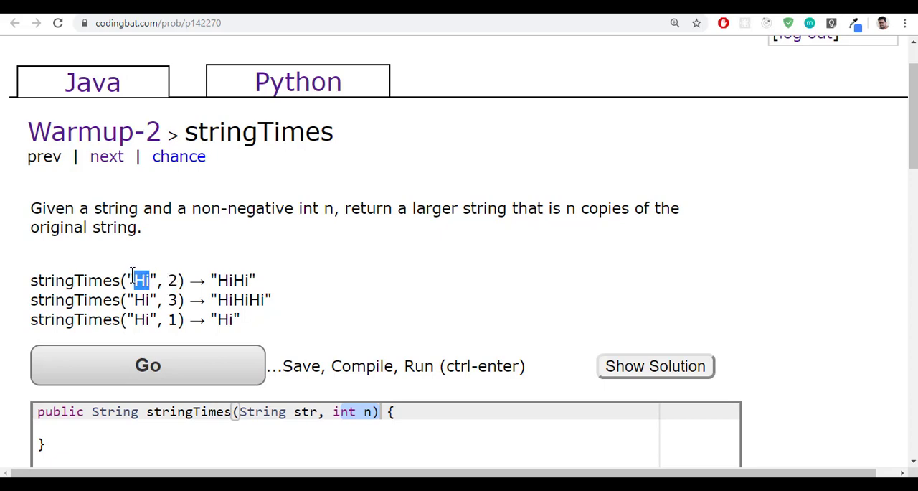
double_click(236, 280)
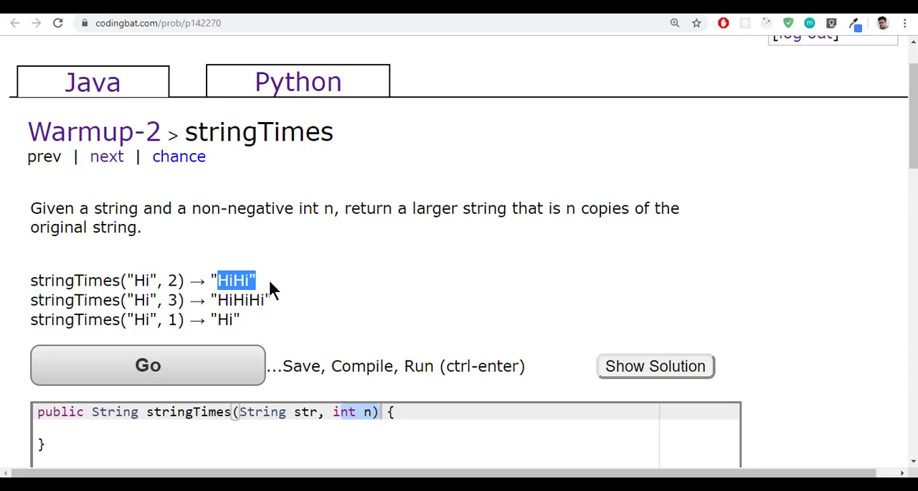
mouse_move(235, 282)
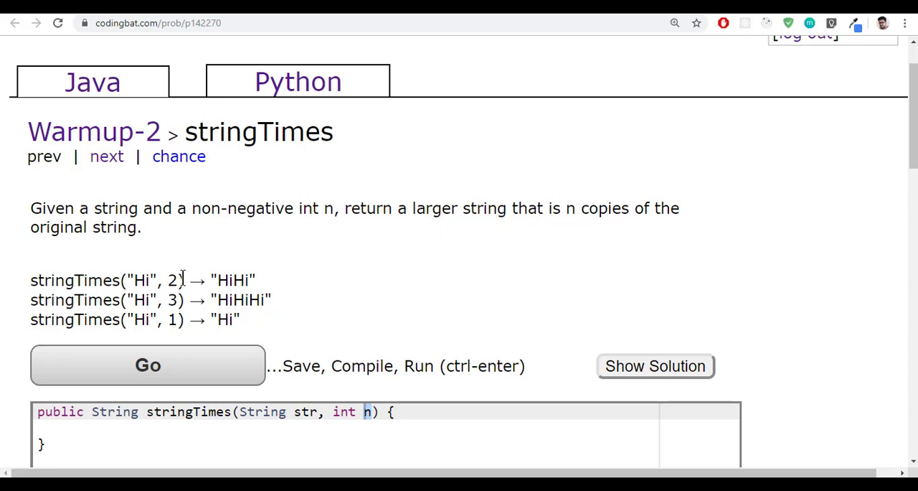
double_click(170, 279)
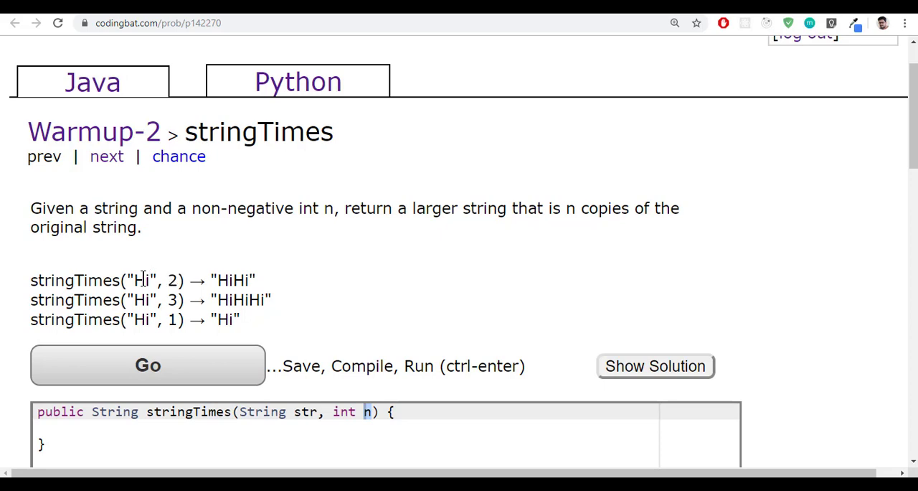
double_click(141, 280)
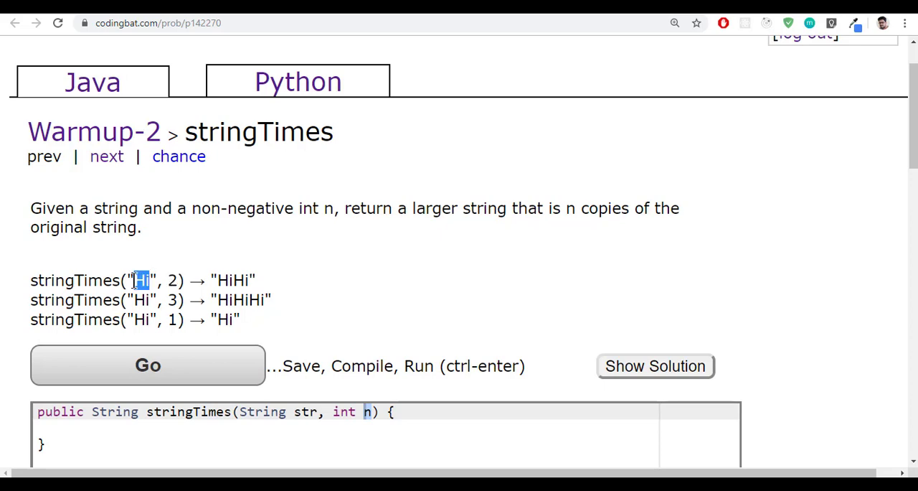
double_click(144, 280)
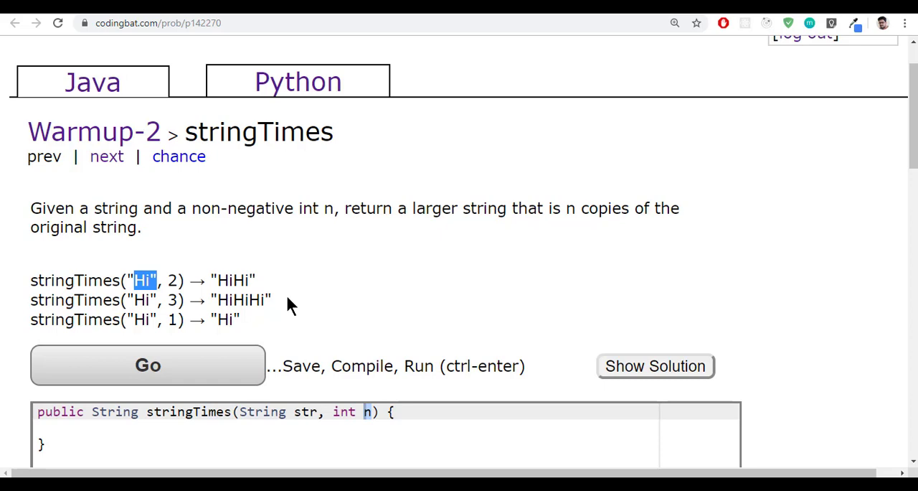
double_click(233, 280)
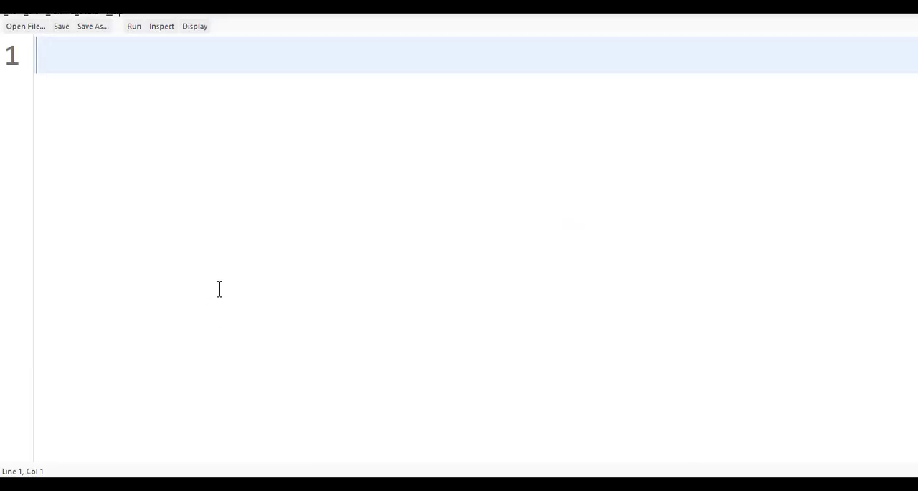
mouse_move(228, 170)
text(a ,)
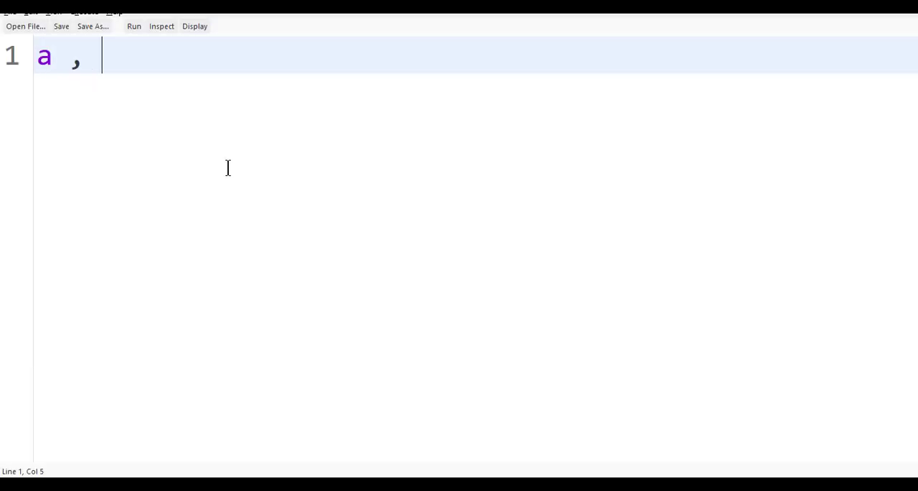
- Finish the first example 'a , 3 -> aaa' and write 'ab , 2 -> abab' below it
text(3 -)
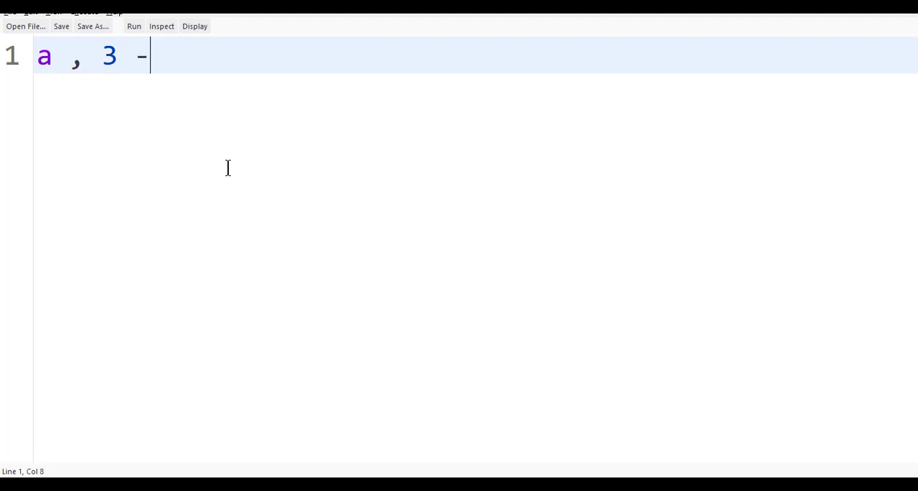
text(> aa)
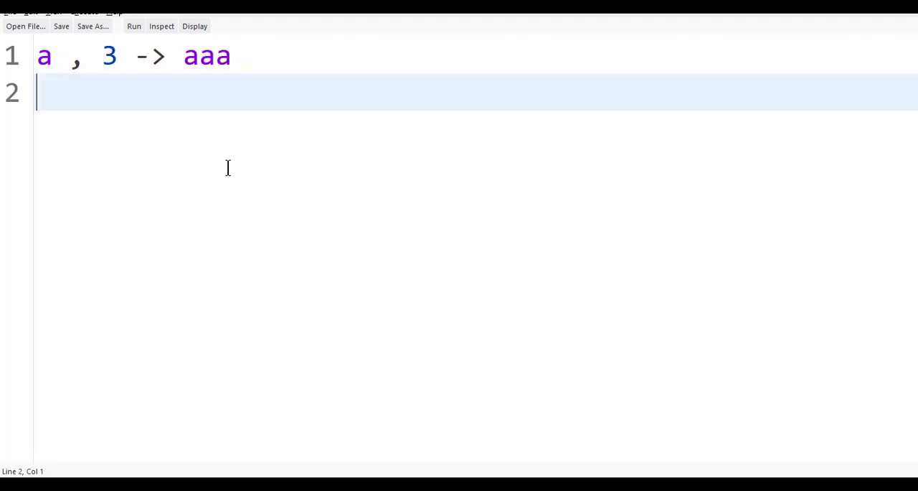
text(ab)
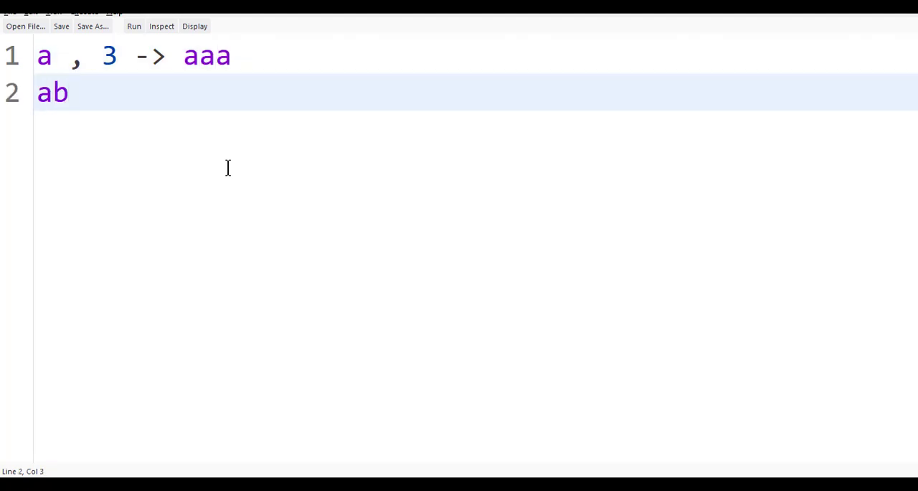
text(, 2 ->)
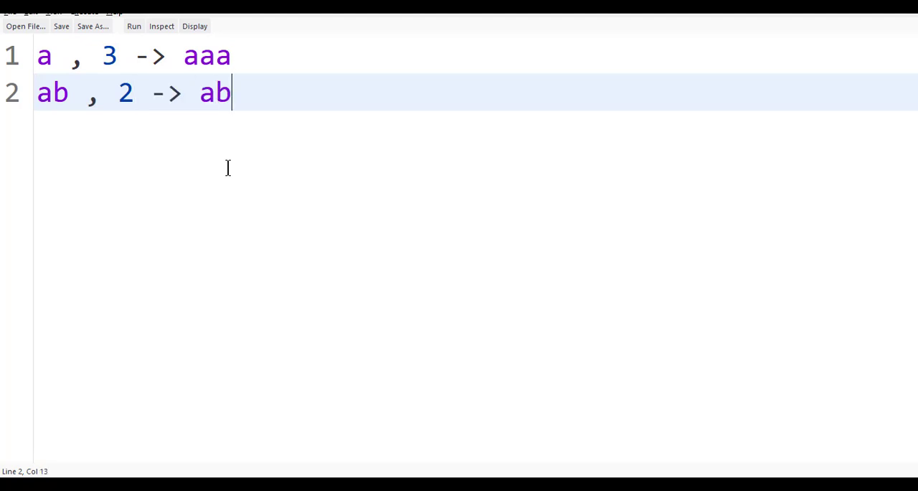
text(ab)
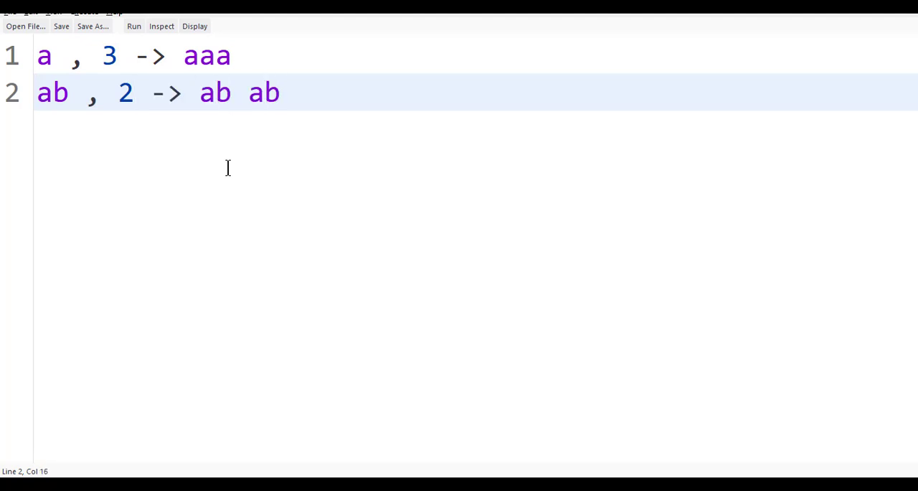
click(235, 92)
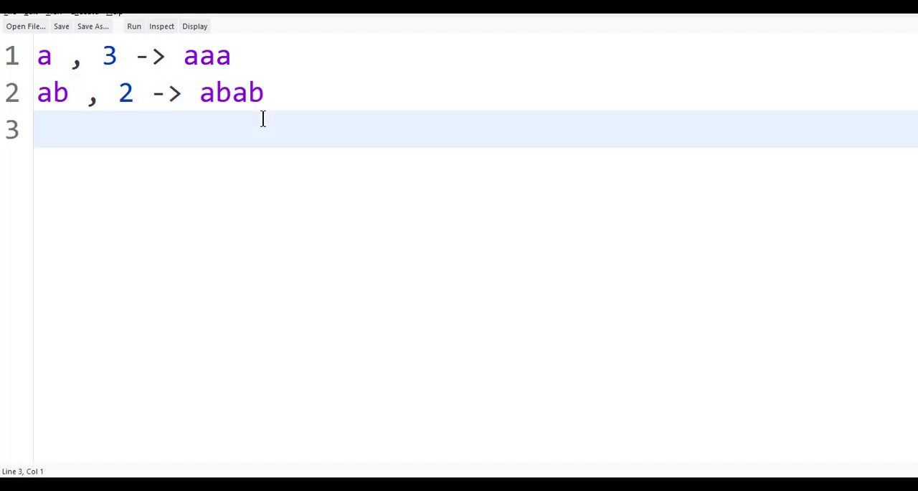
- Add the third example 'test , 1 -> test' and highlight the count 3 in the first one
text(test ,)
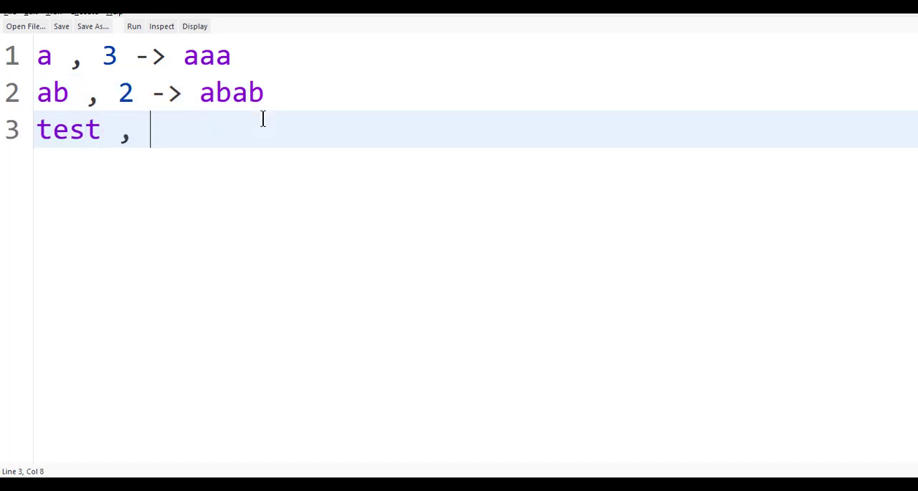
text(1 ->)
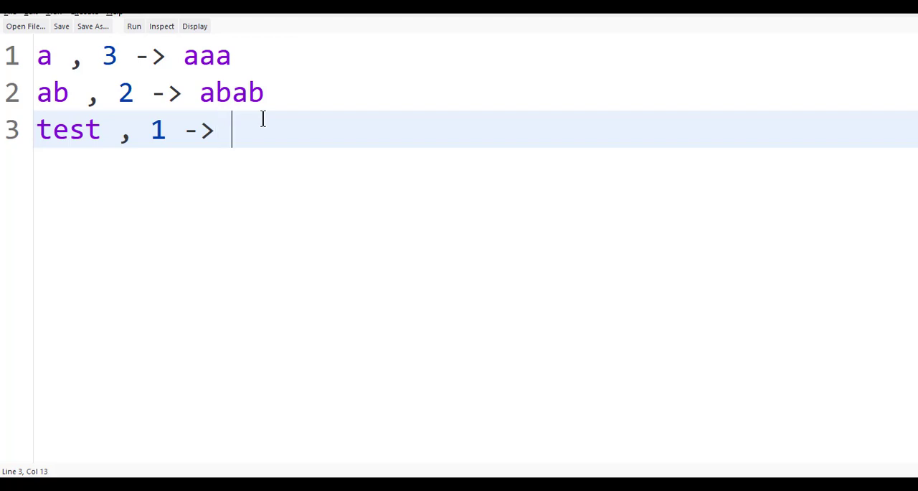
text(test)
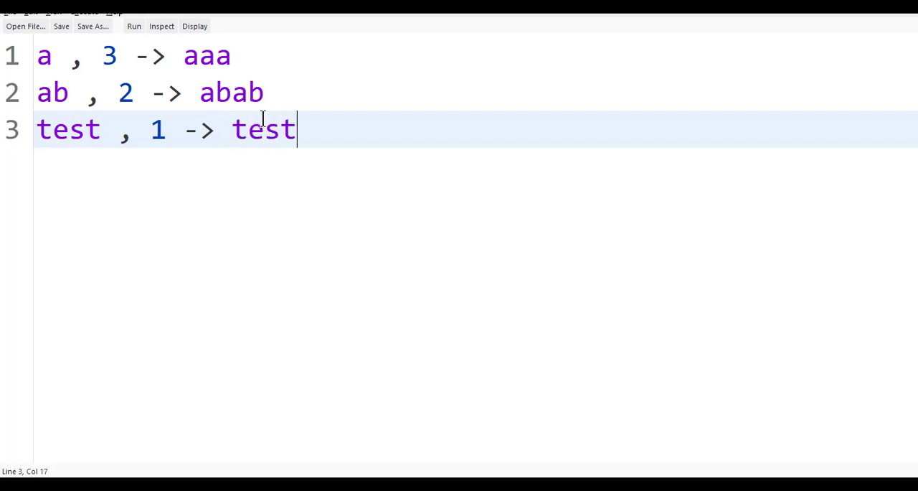
mouse_move(333, 132)
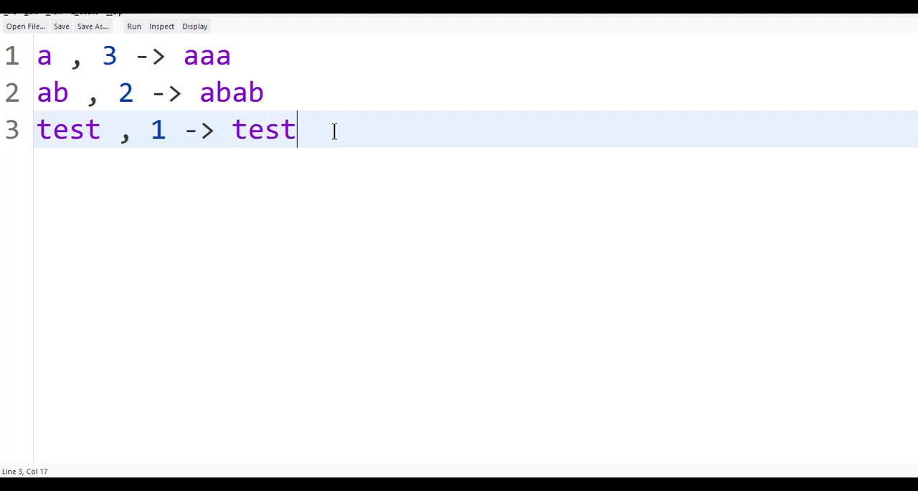
key(ctrl+a)
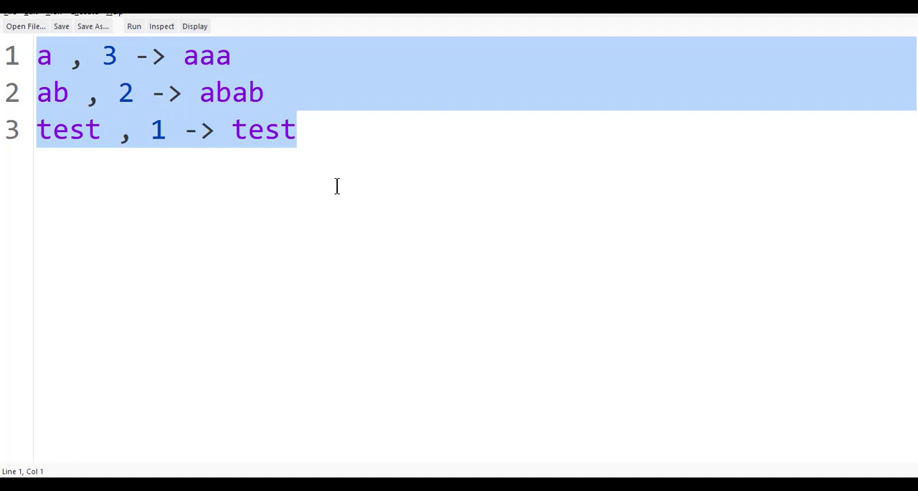
click(294, 129)
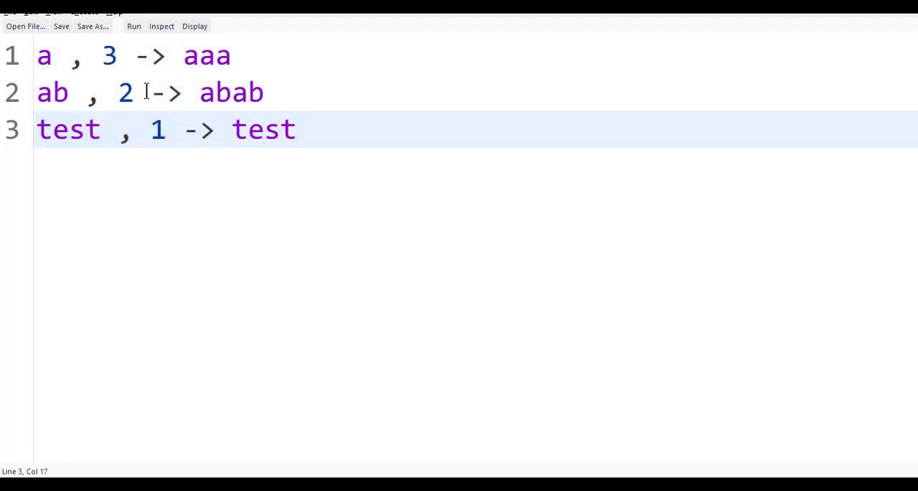
double_click(109, 56)
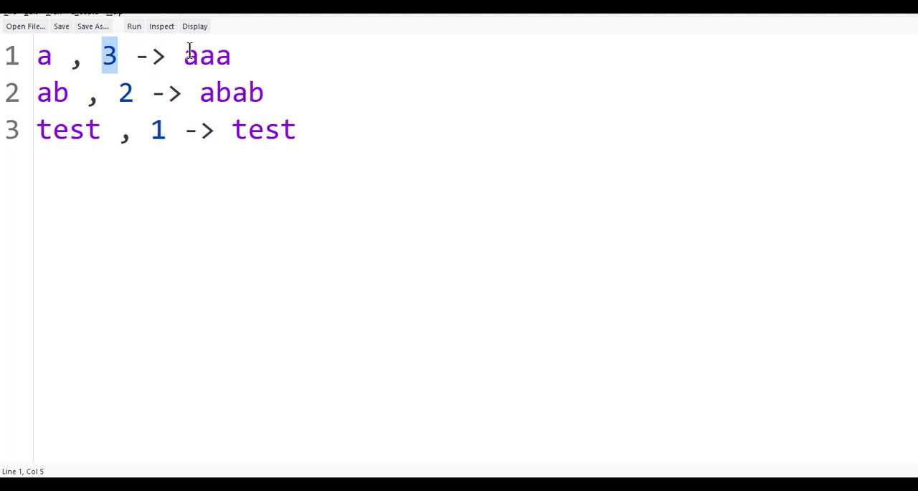
mouse_move(121, 79)
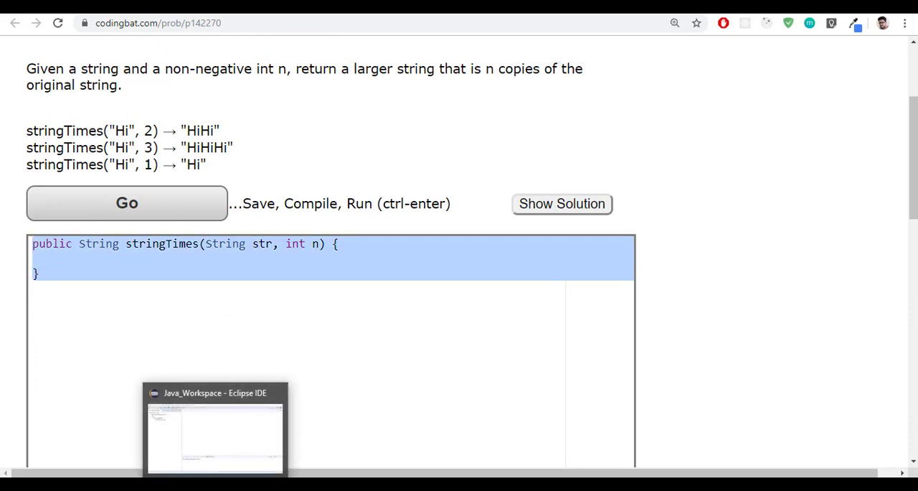
click(215, 427)
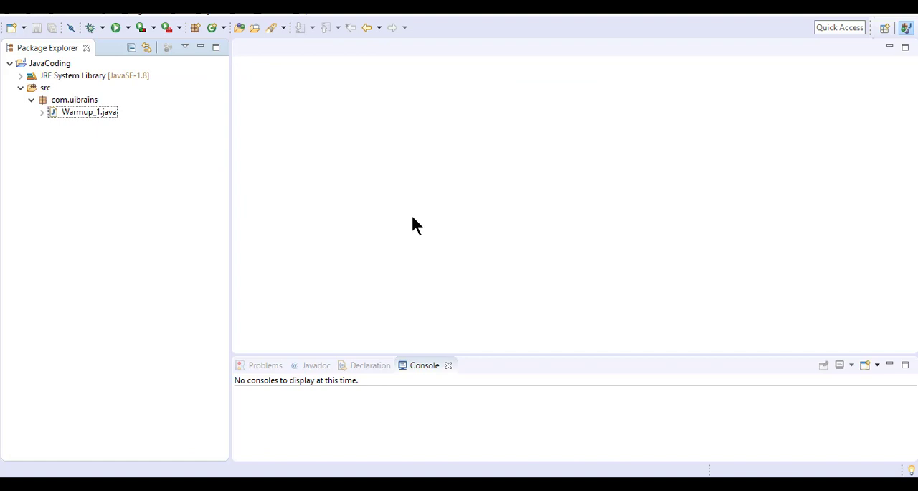
mouse_move(100, 128)
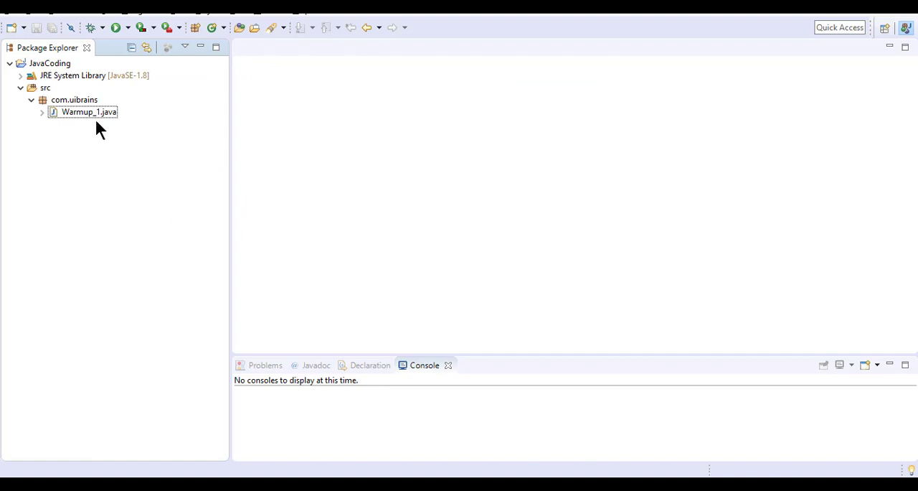
click(89, 112)
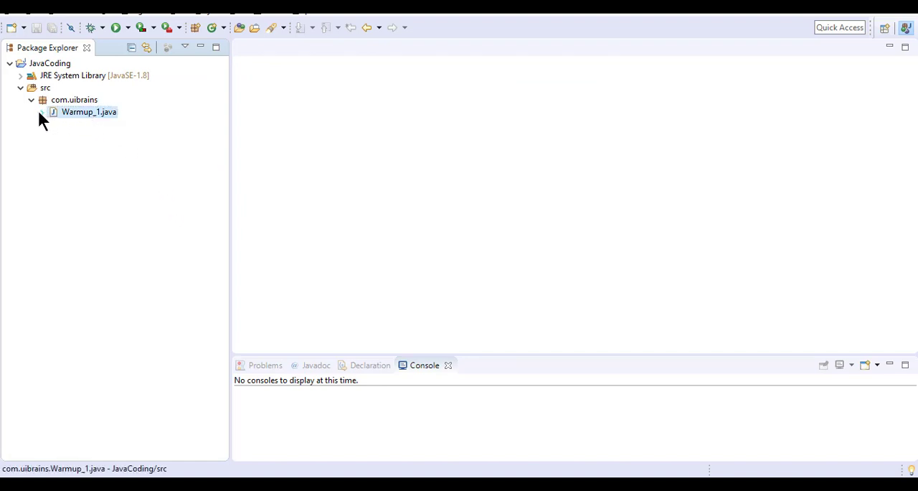
click(42, 112)
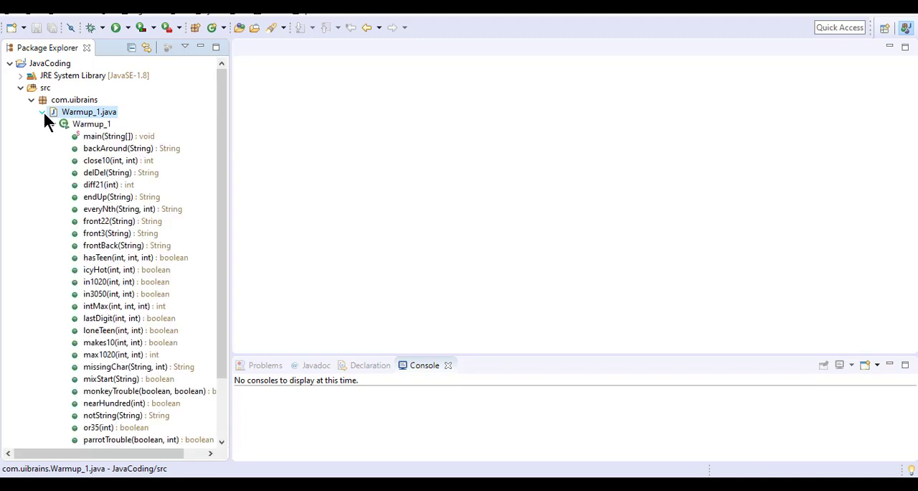
click(42, 112)
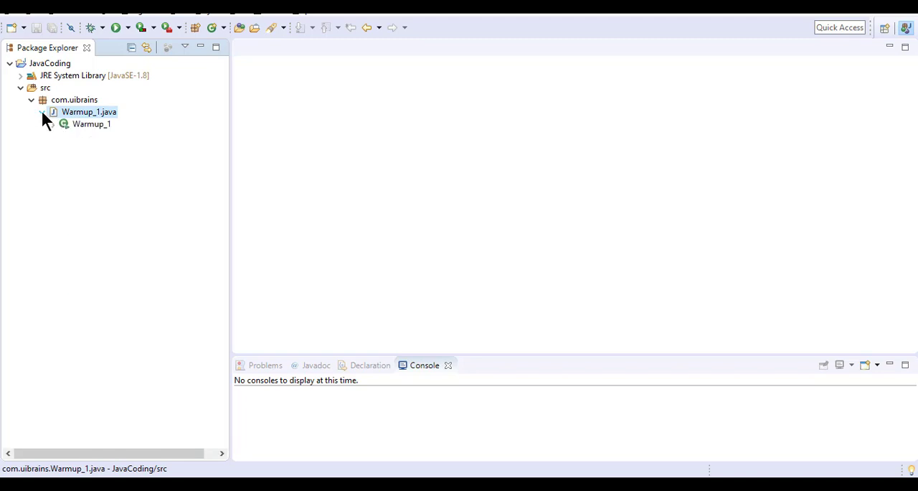
click(42, 112)
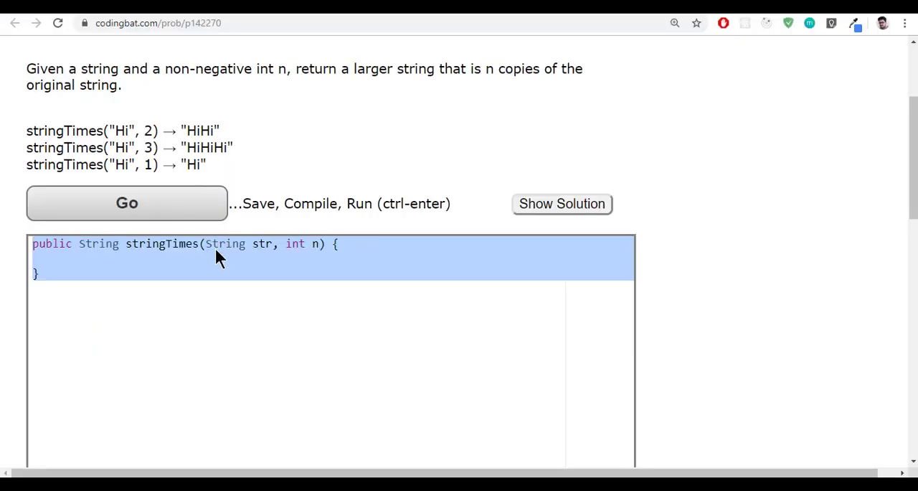
scroll(up, 3)
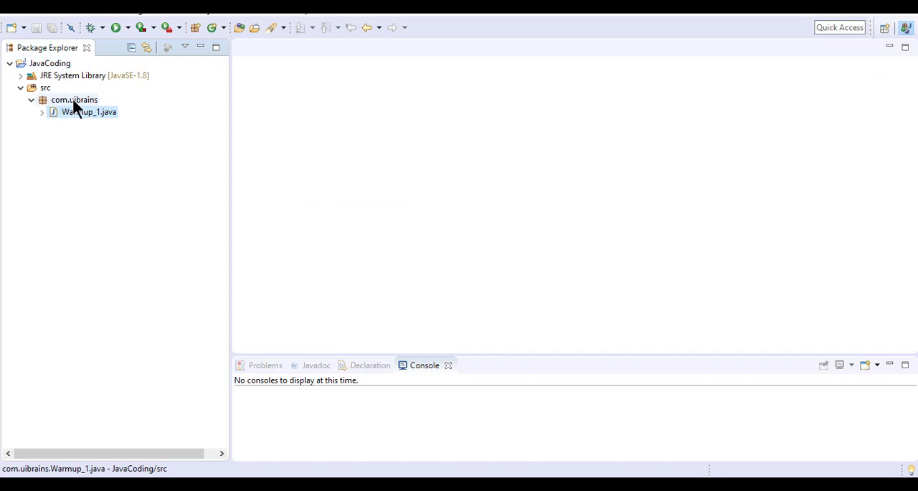
click(75, 100)
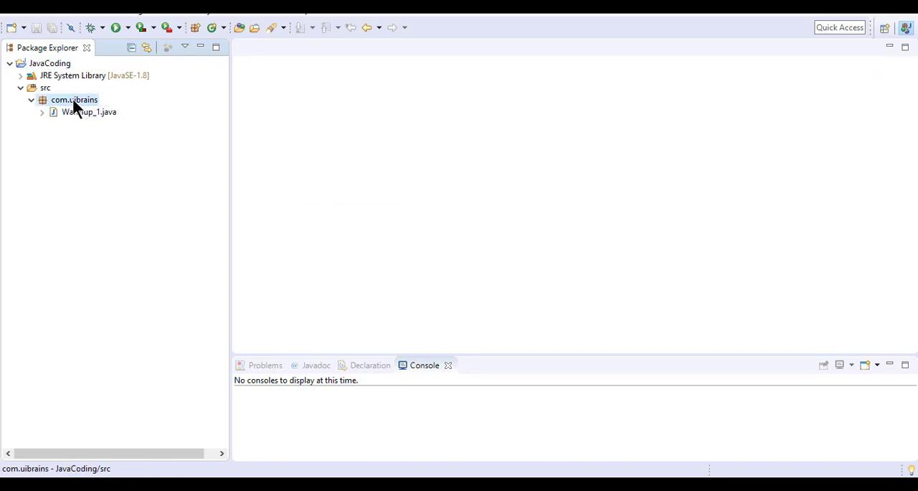
mouse_move(79, 112)
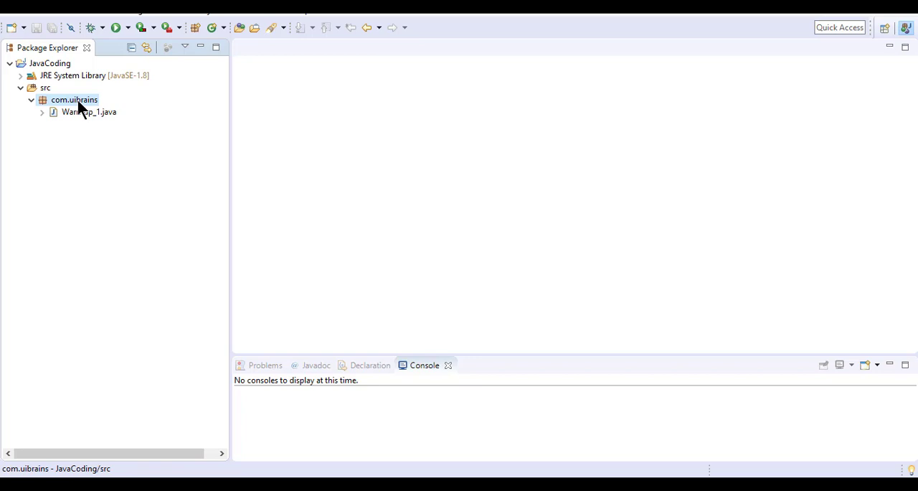
- Create class Warmup_2 in com.uibrains with a generated main method stub
right_click(74, 99)
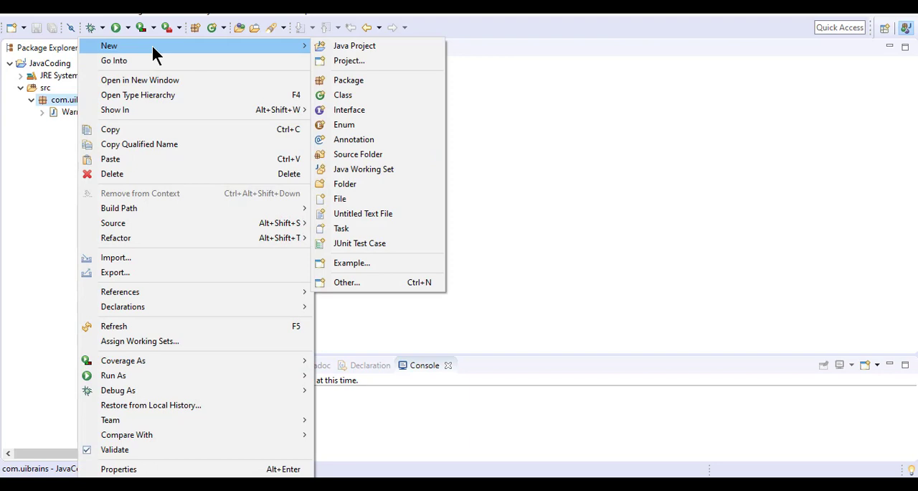
click(342, 95)
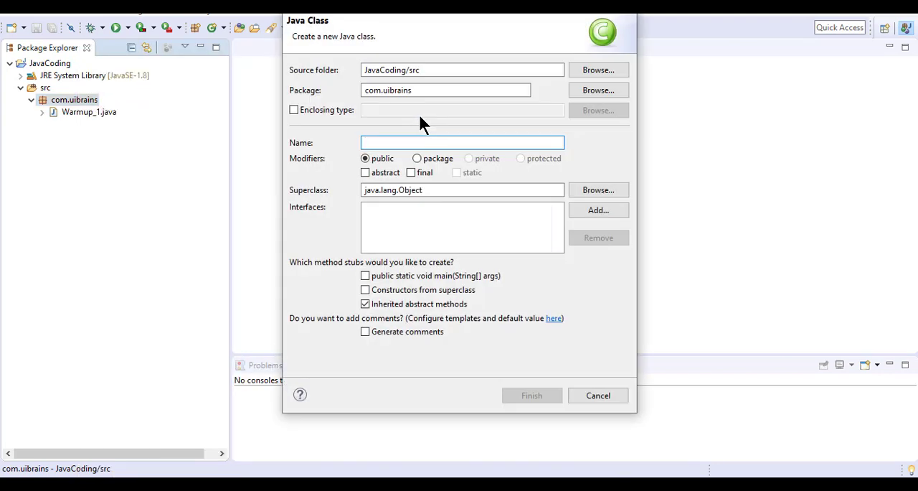
text(Warmu)
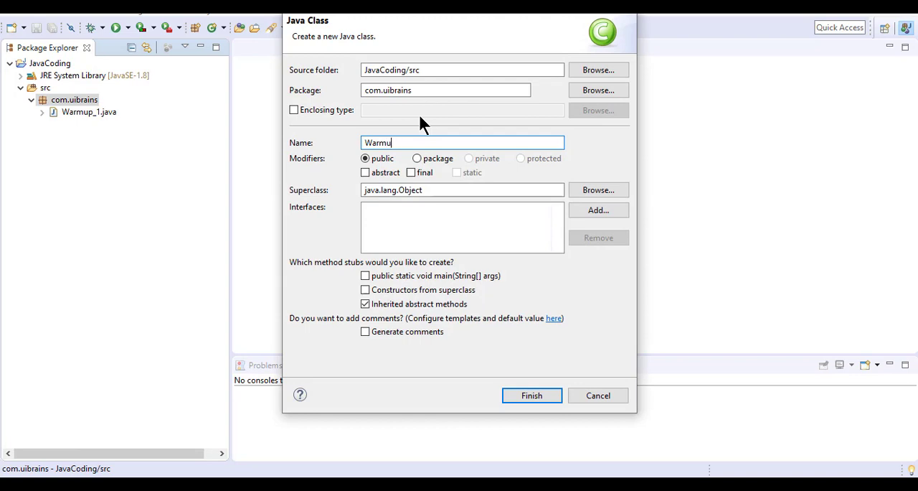
text(p_2)
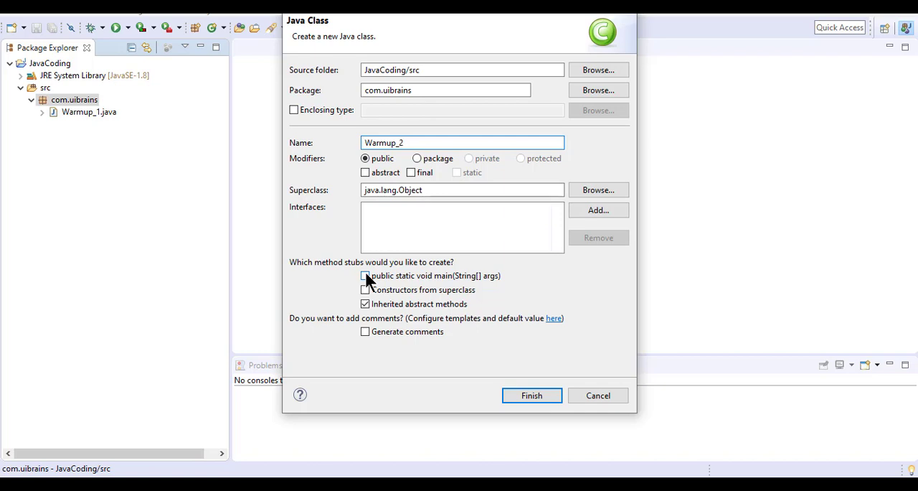
click(364, 276)
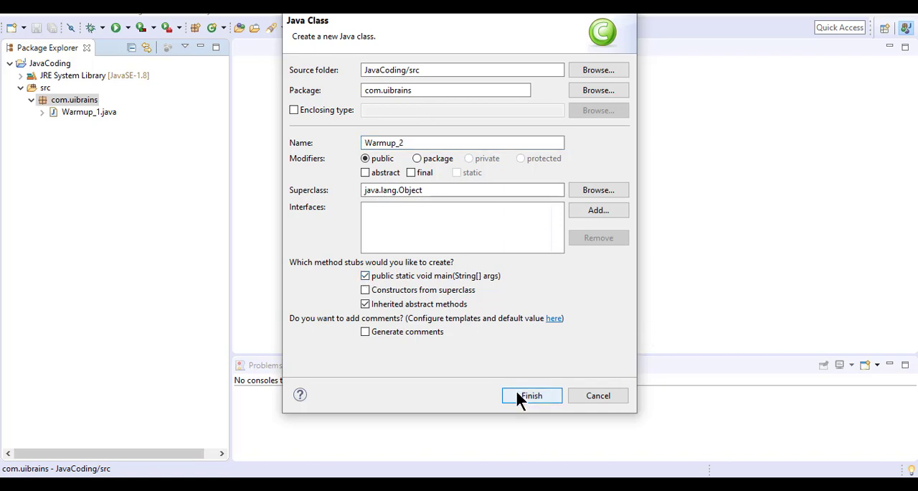
click(531, 396)
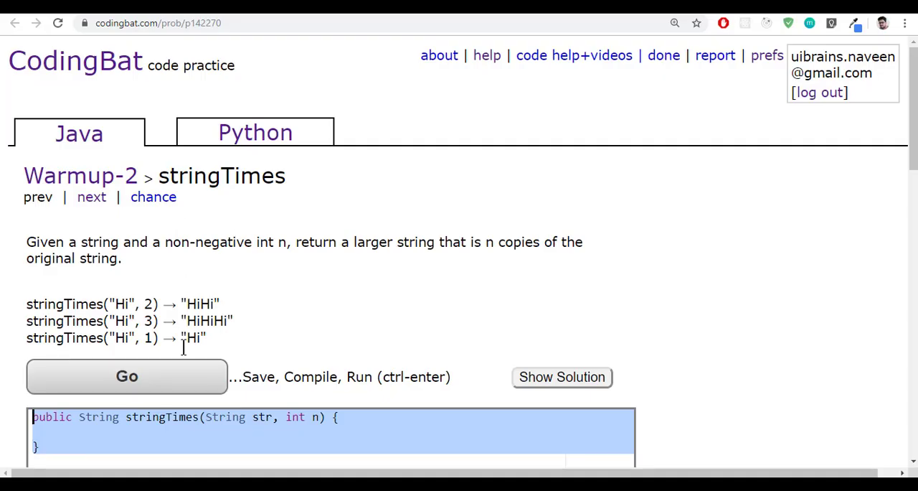
- Switch from CodingBat to the Eclipse window holding Warmup_2.java
key(alt+tab)
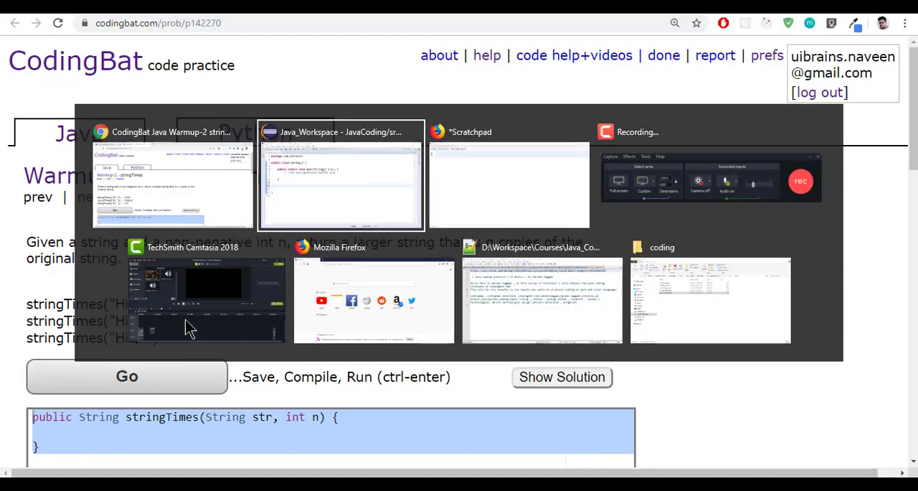
click(341, 177)
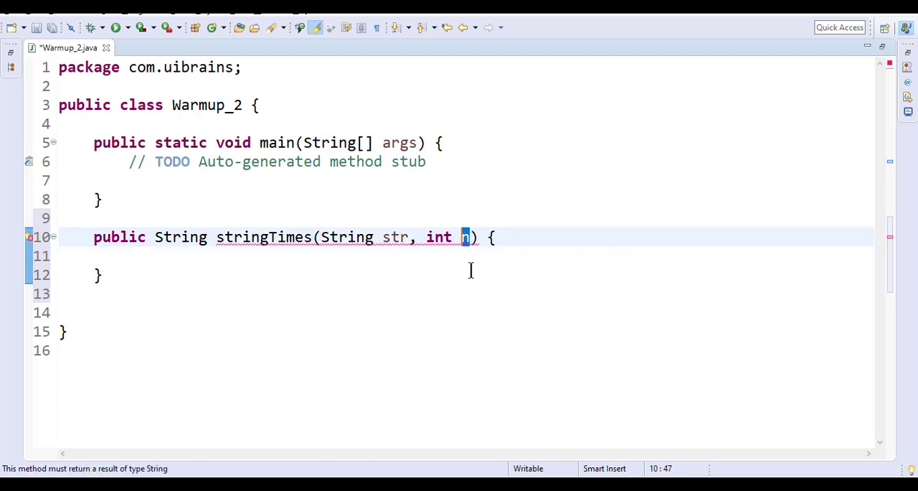
- Declare String tempStr = "" and begin the for loop, discarding the mistaken 'let' header
click(237, 256)
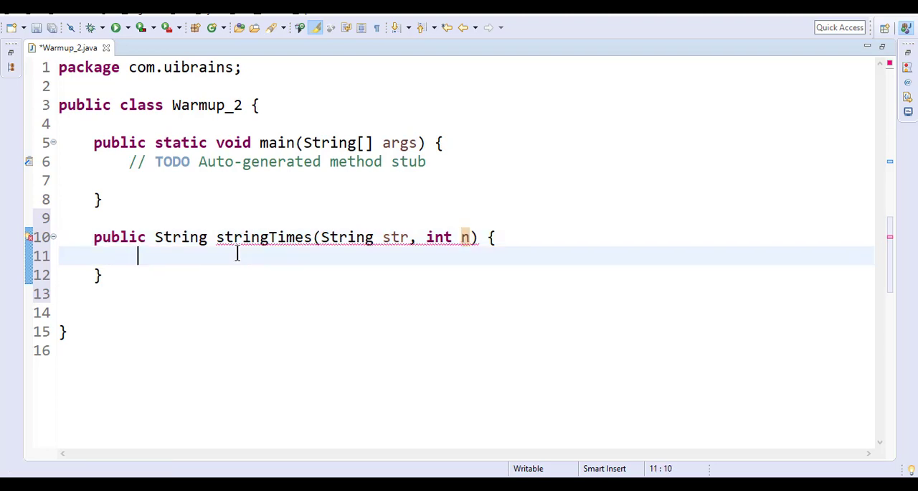
text(String)
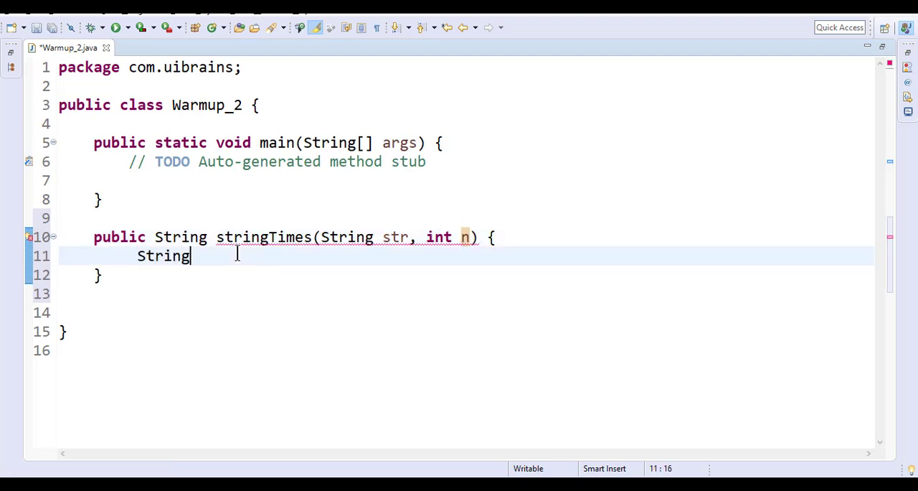
text(tempStr = "";)
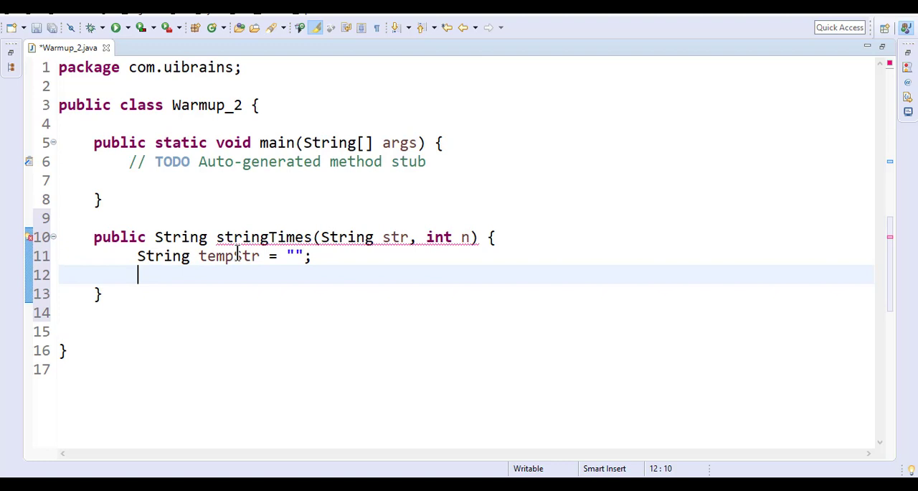
text(for()
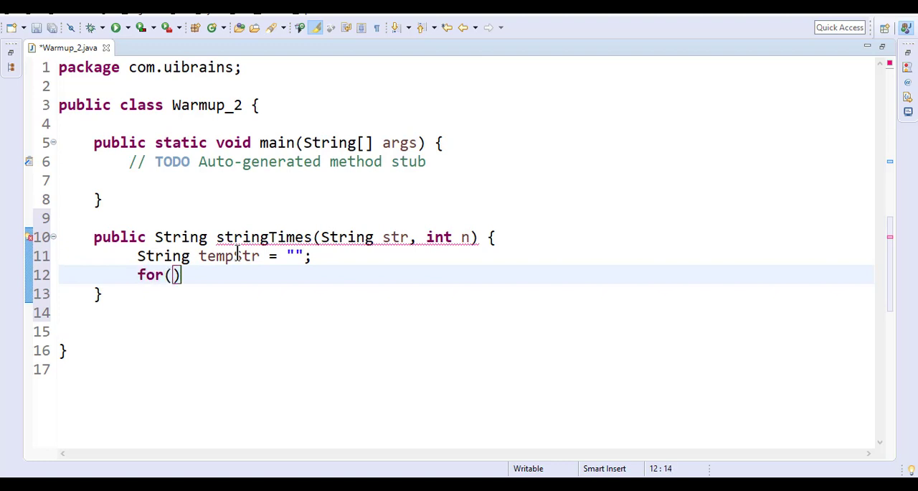
text(let)
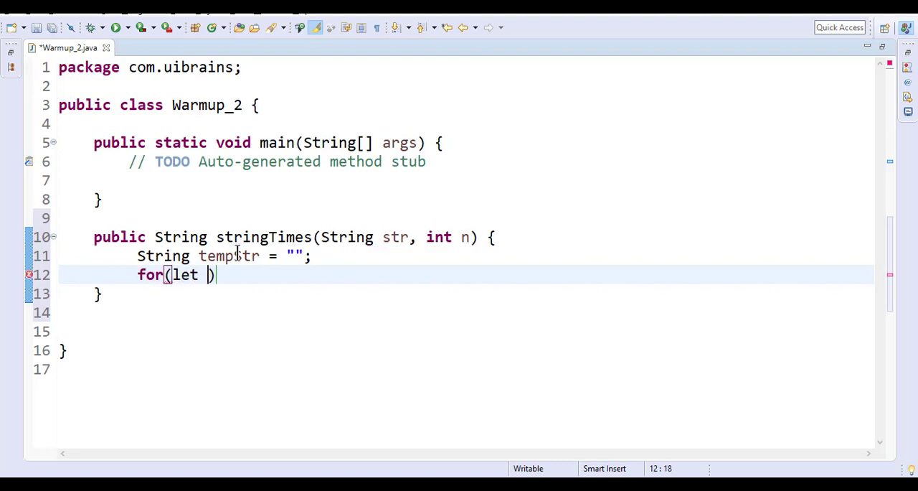
text(i)
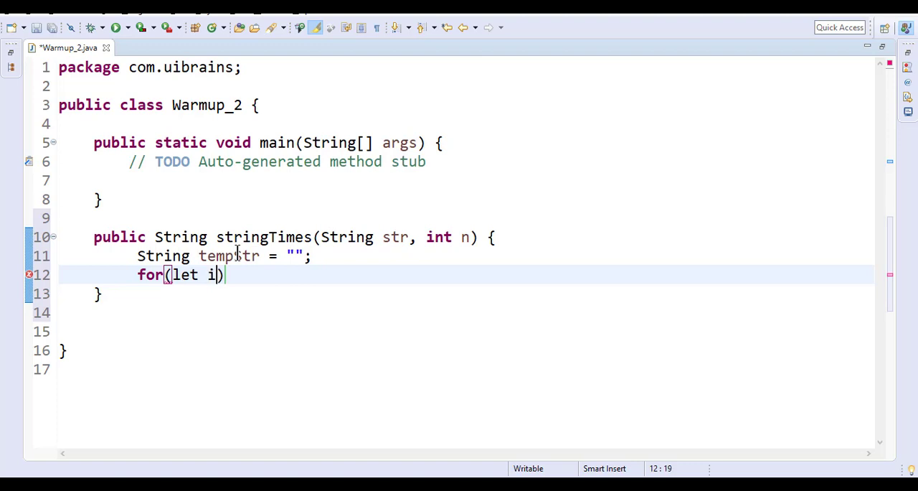
text(= 0)
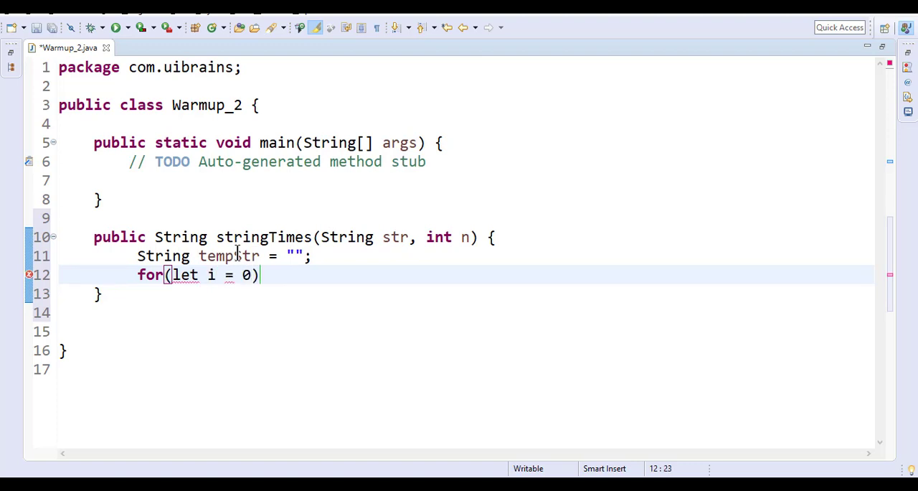
text(1)
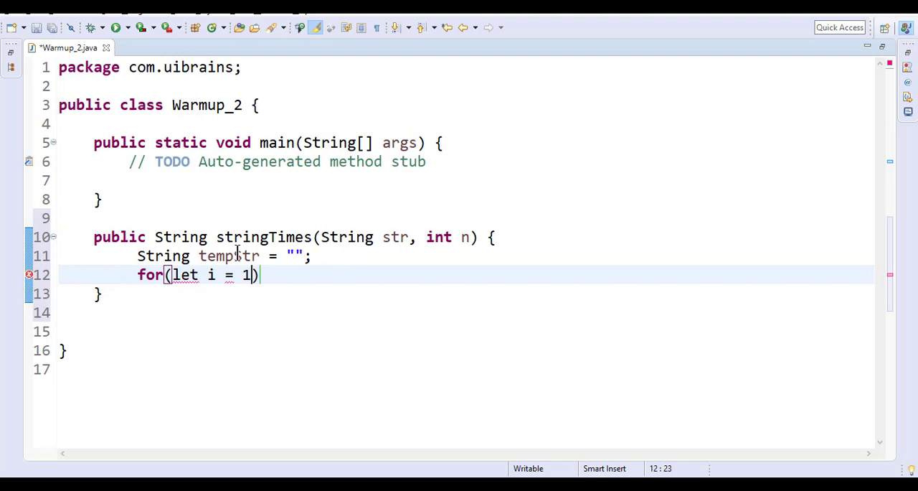
key(BackSpace)
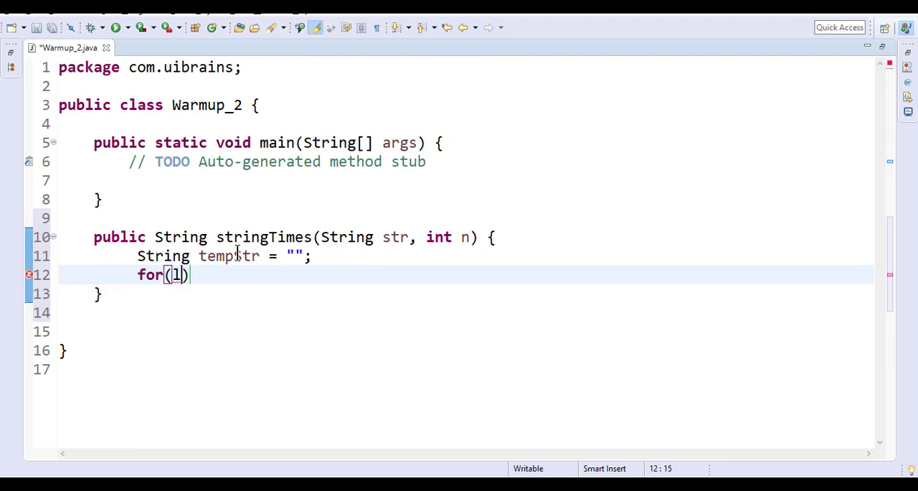
- Write the loop header as for(int i=0; i<n; i++)
text(int)
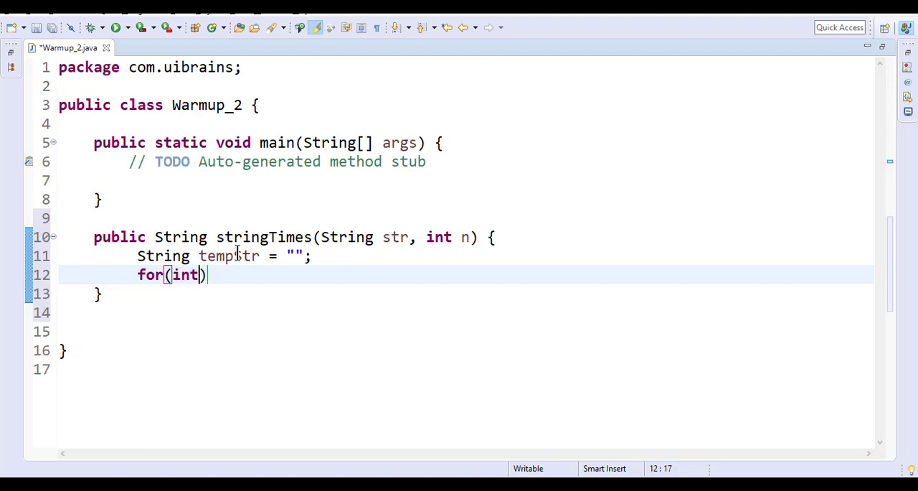
text(i)
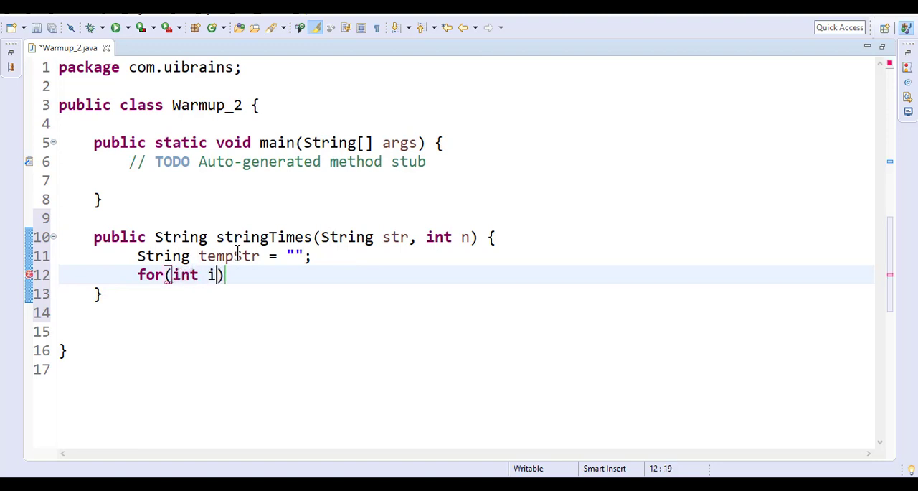
text(=0)
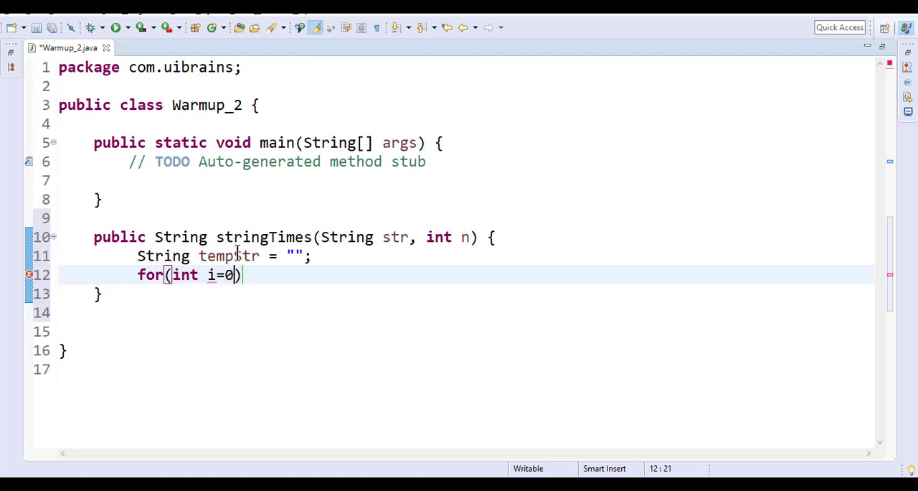
text(; i<)
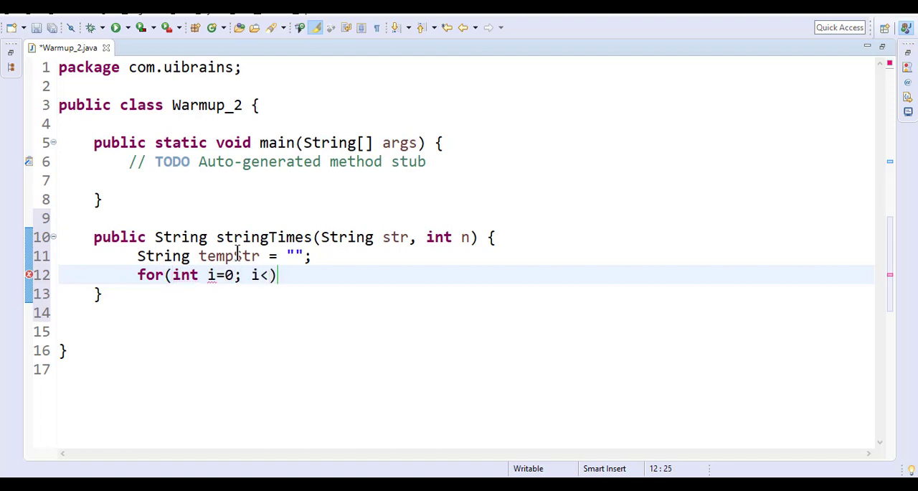
text(n; i)
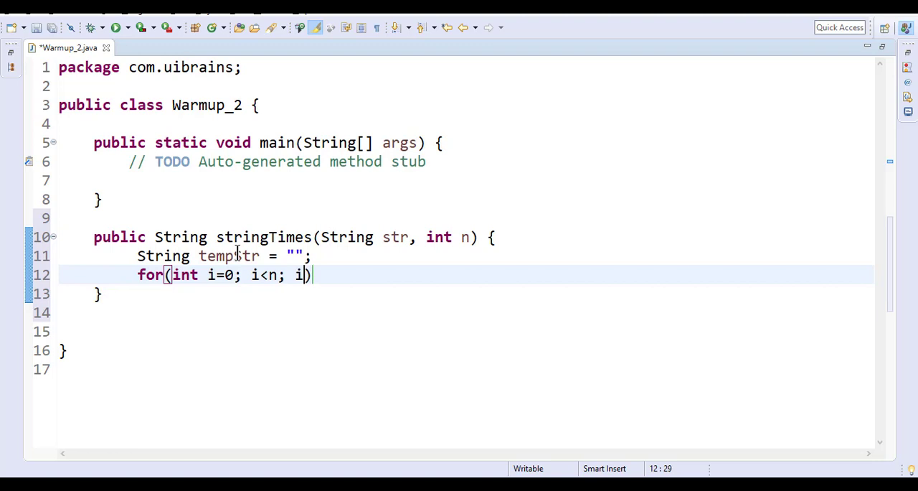
text(++)
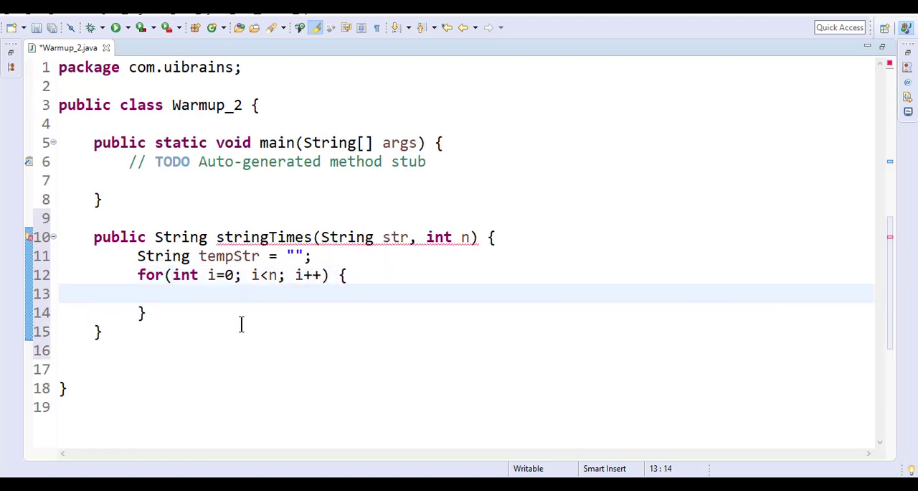
mouse_move(212, 315)
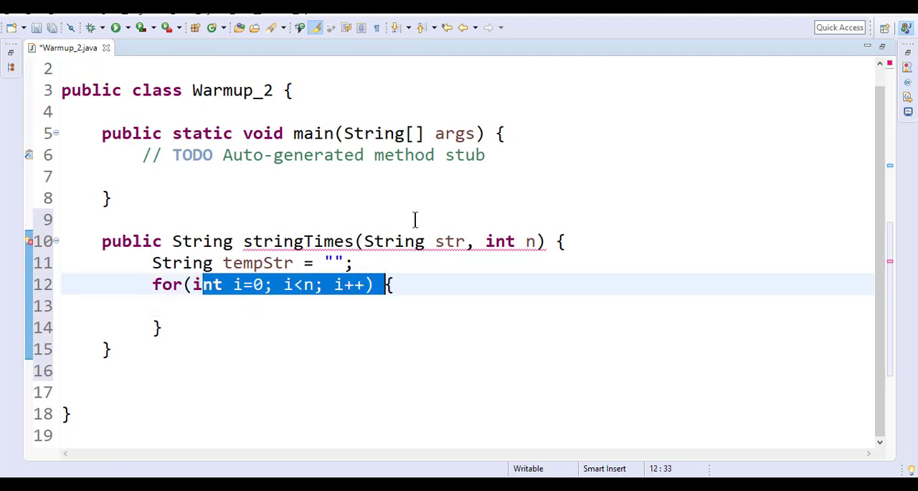
- Inside the loop write tempStr = tempStr + str; and after it return tempStr;
double_click(259, 262)
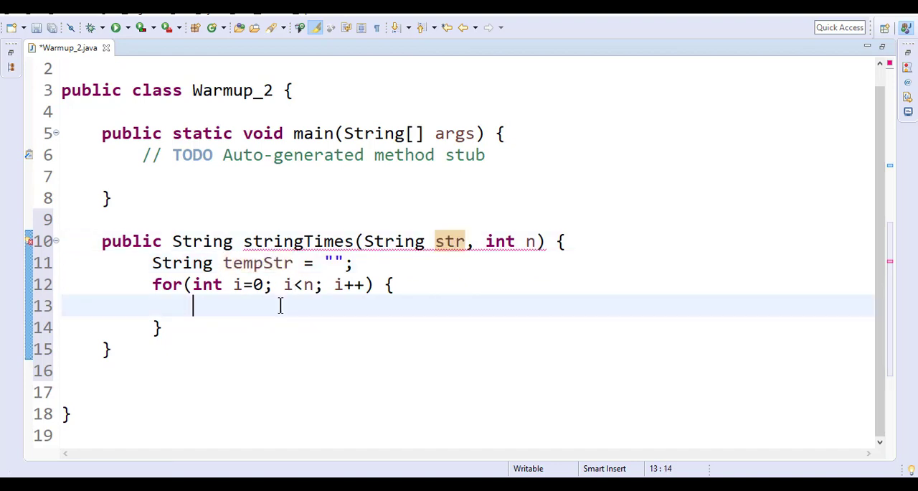
text(temp)
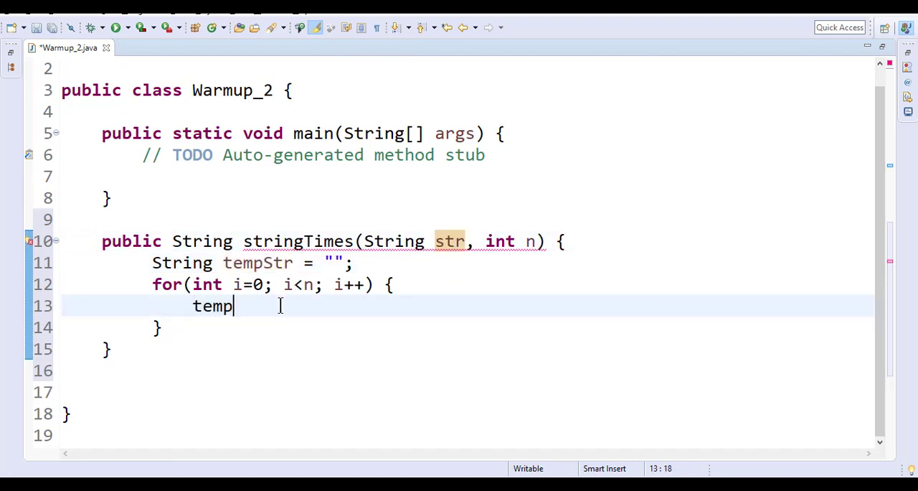
text(Str =)
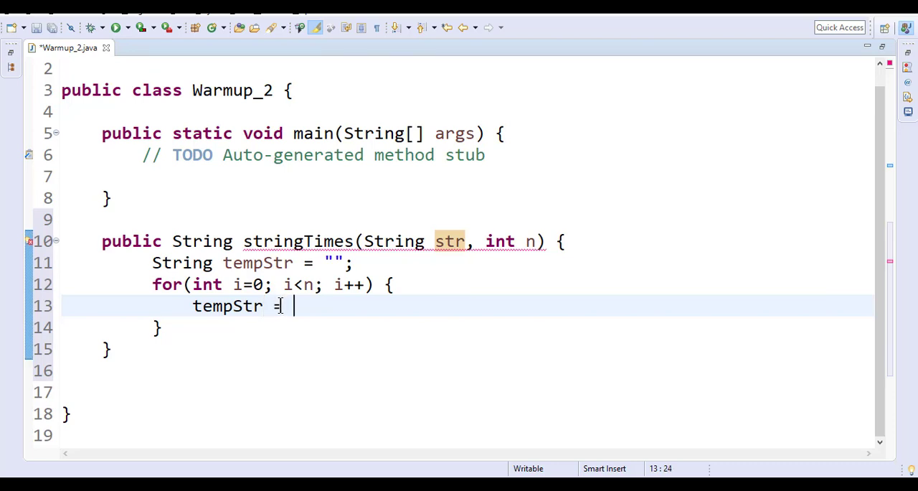
text(tempStr +)
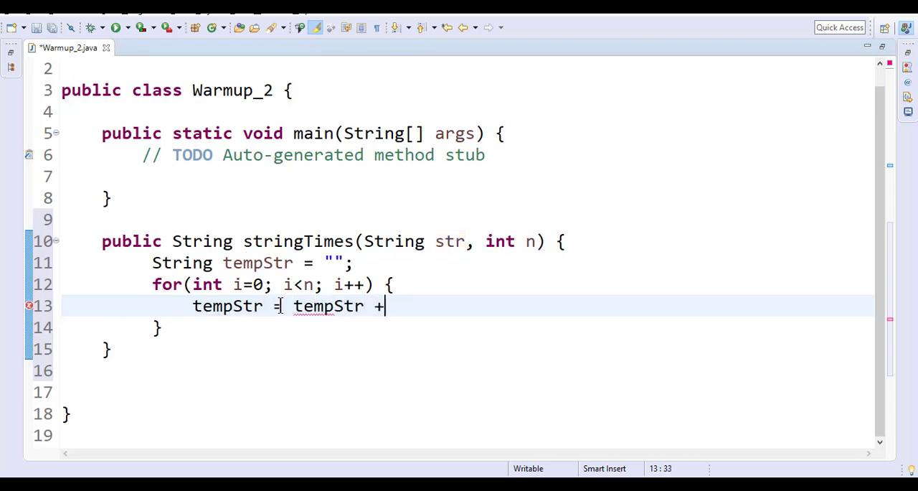
text(str;)
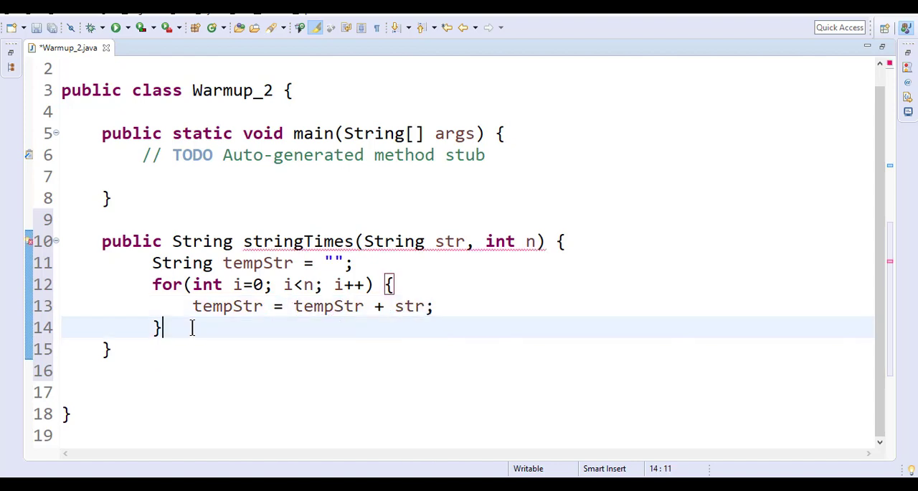
text(return)
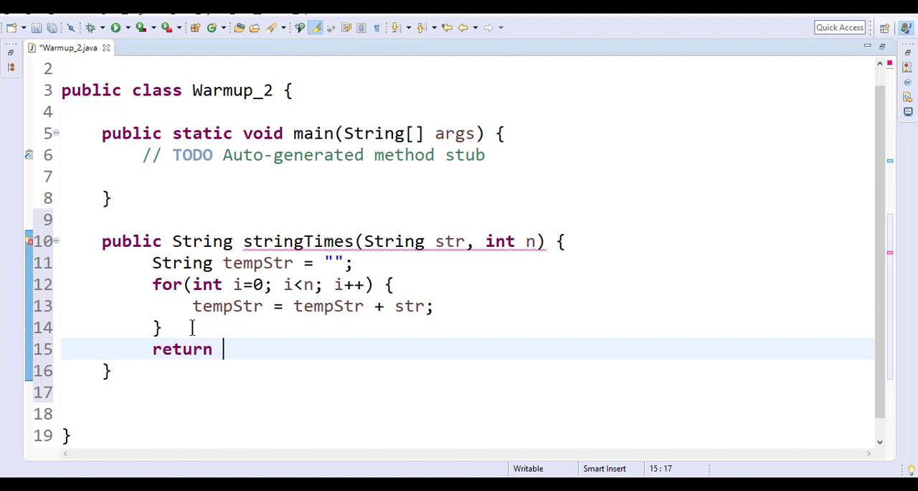
text(tempStr)
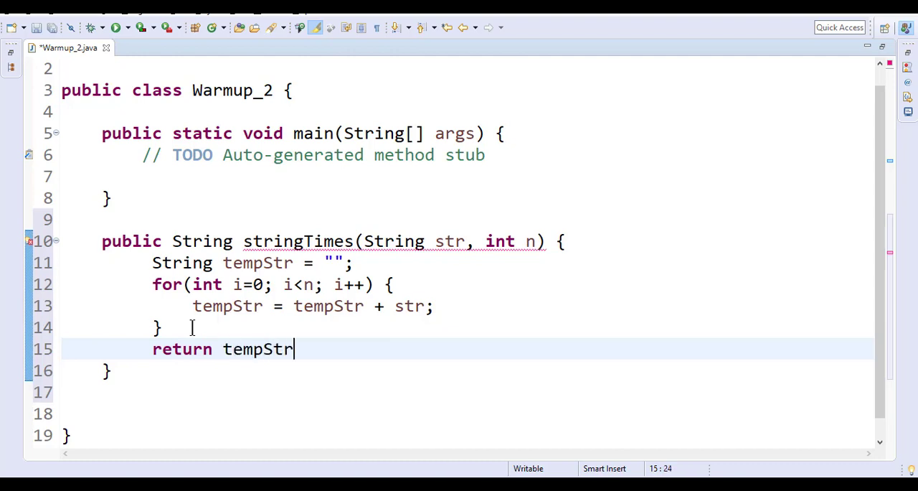
text(;)
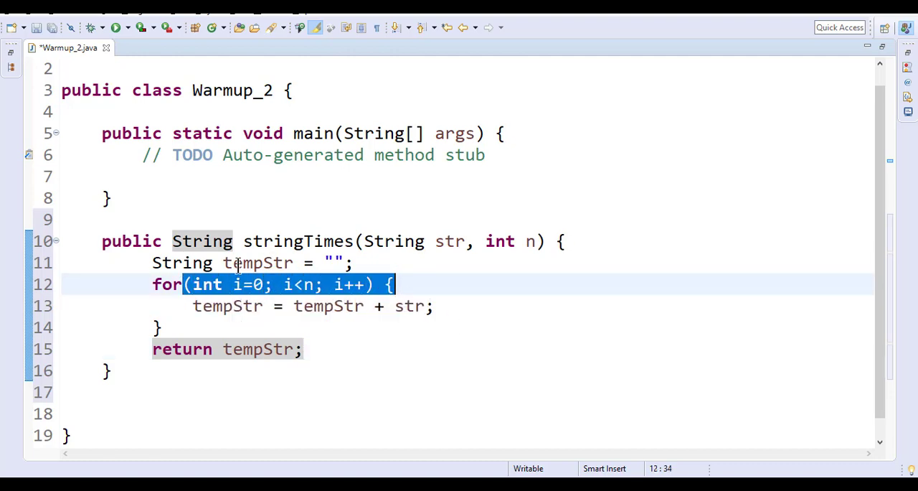
- Walk through tempStr, str, parameter n and the loop start 0 to explain the solution
click(333, 262)
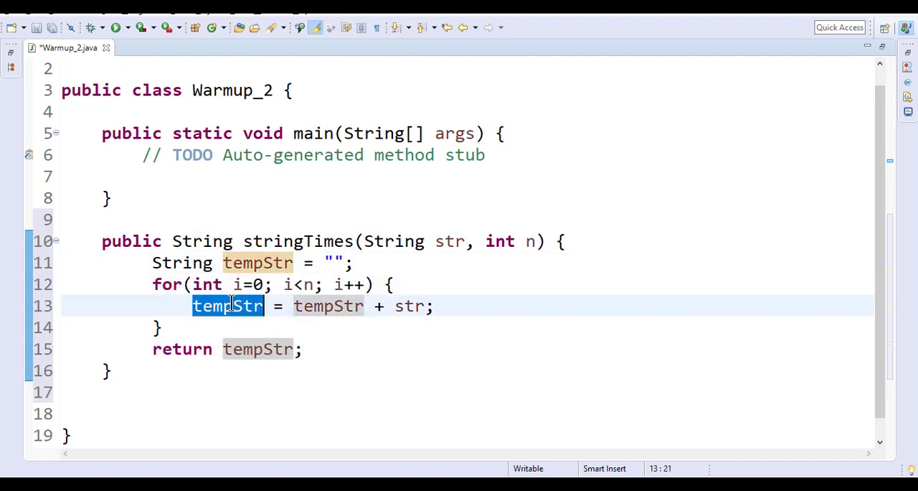
double_click(327, 306)
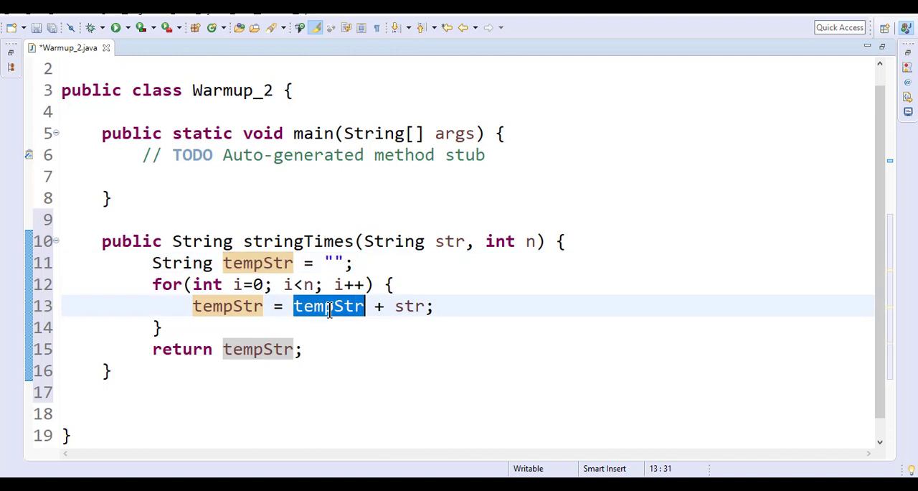
click(264, 284)
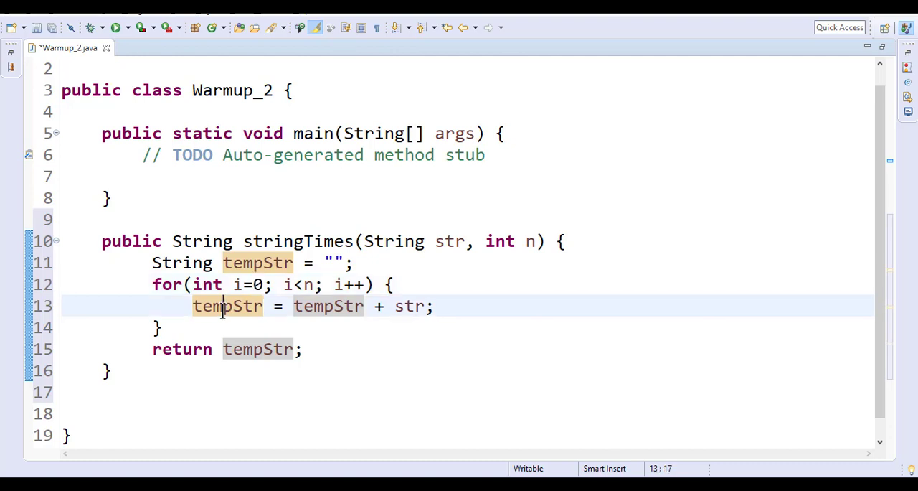
click(342, 306)
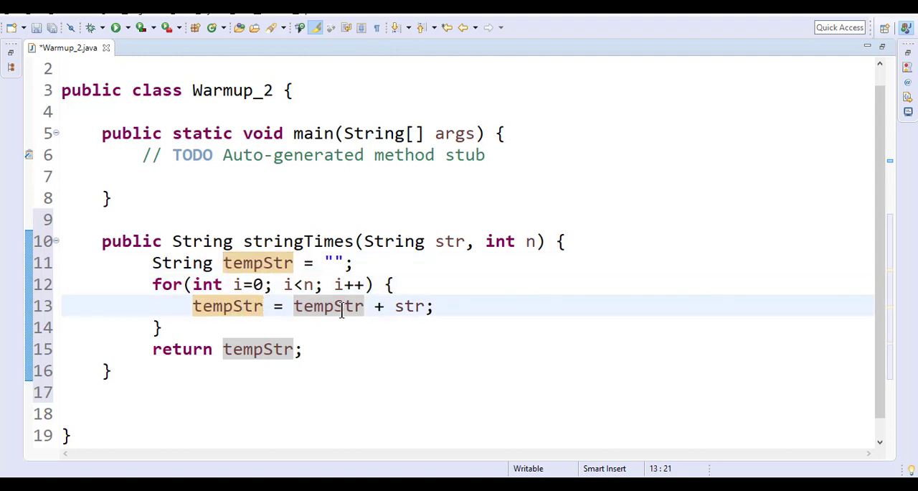
click(402, 305)
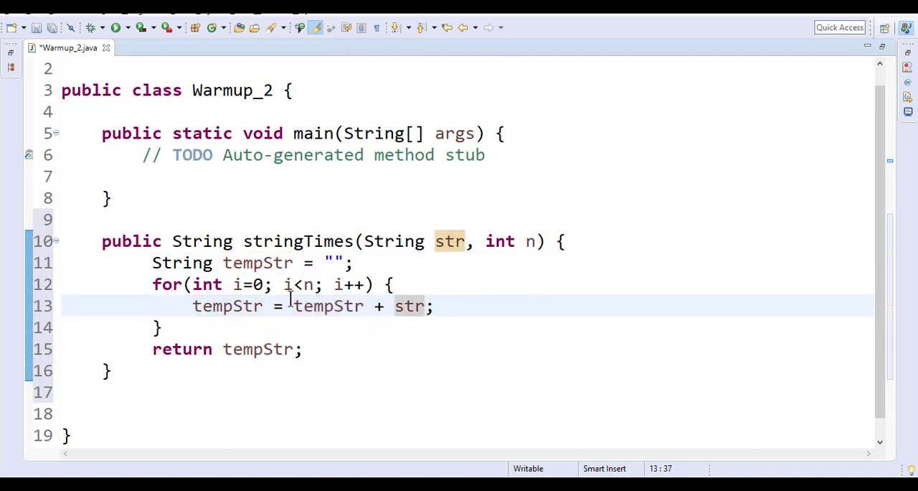
mouse_move(346, 327)
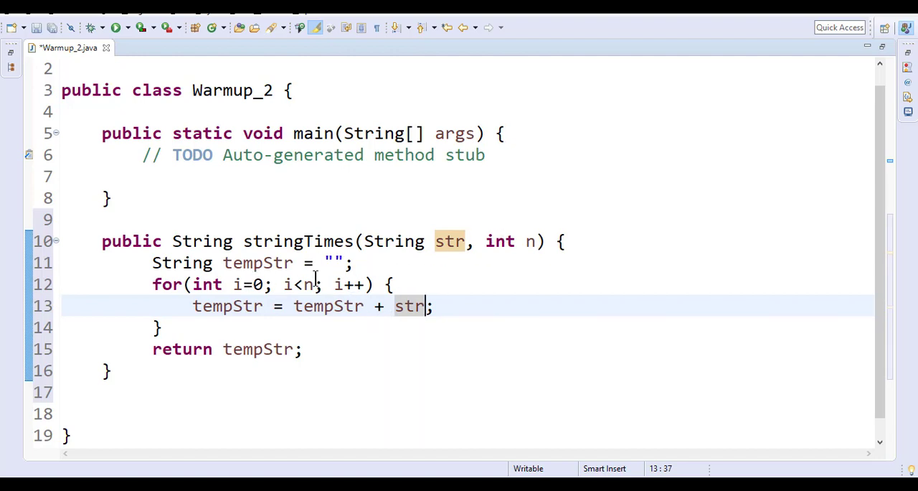
click(529, 241)
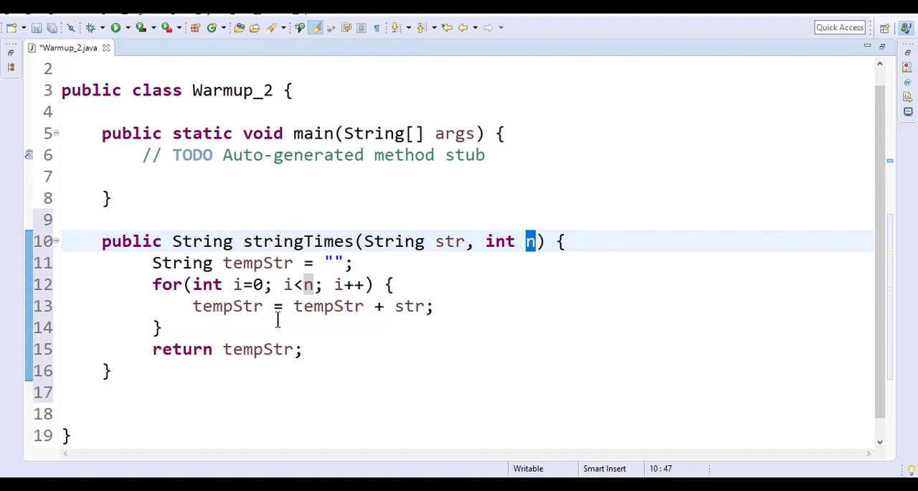
click(258, 284)
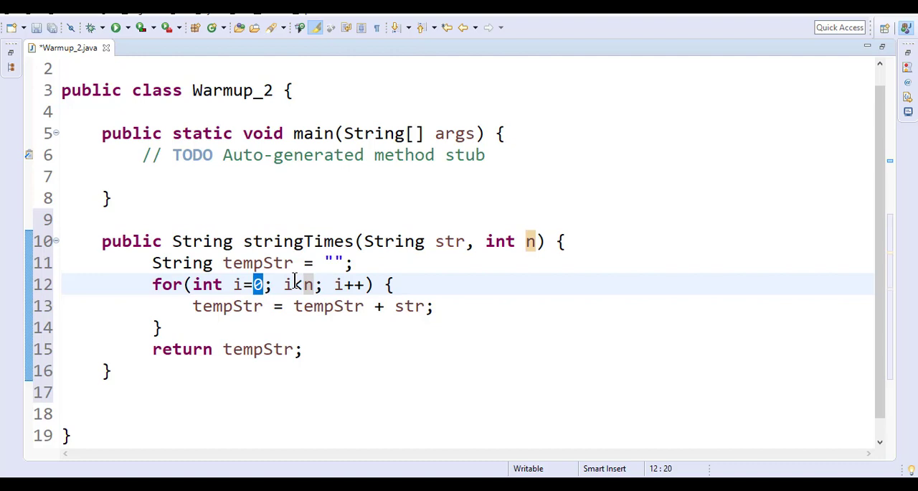
- Try the loop as 1 through n, then restore it to i=0 with i<n and save
text(<)
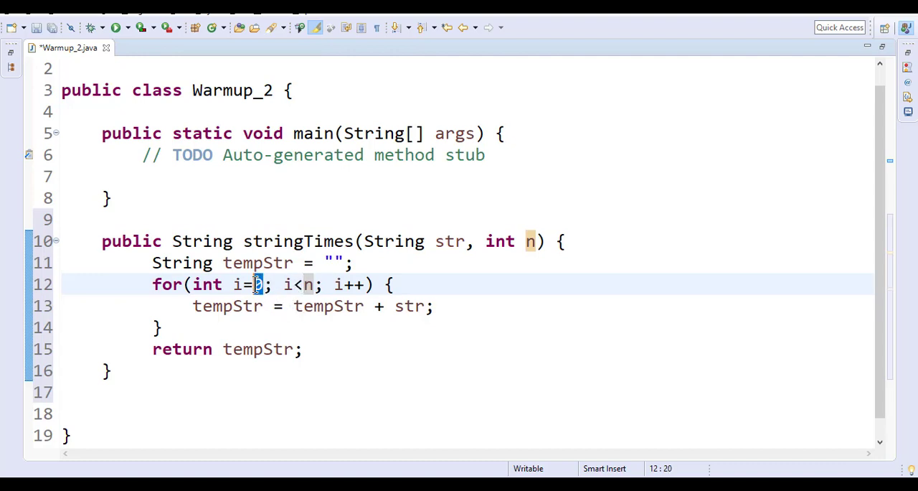
text(1)
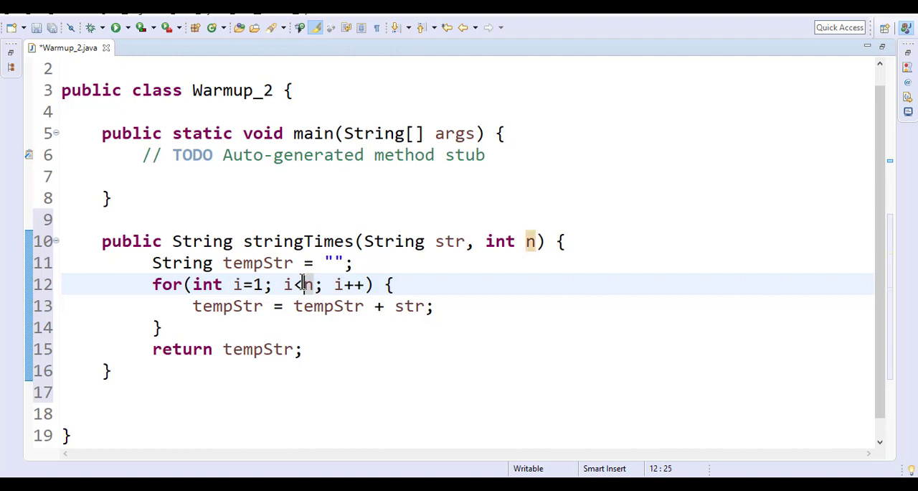
text(=)
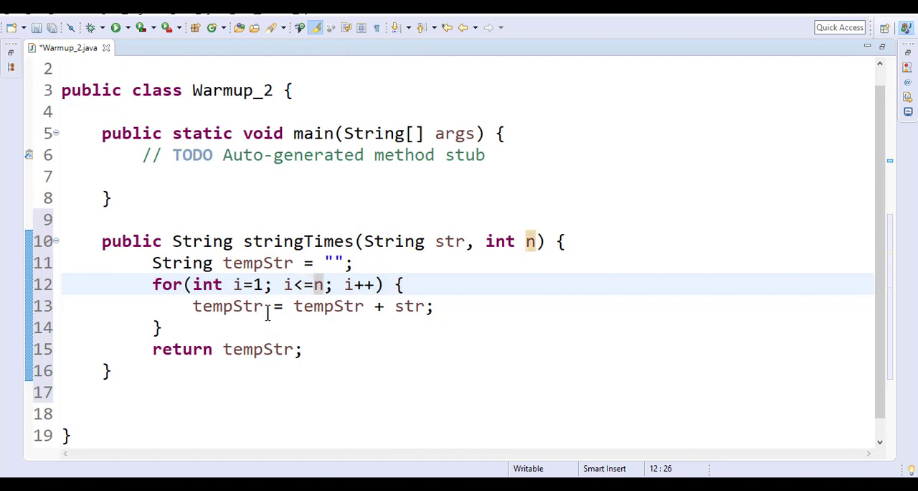
key(BackSpace)
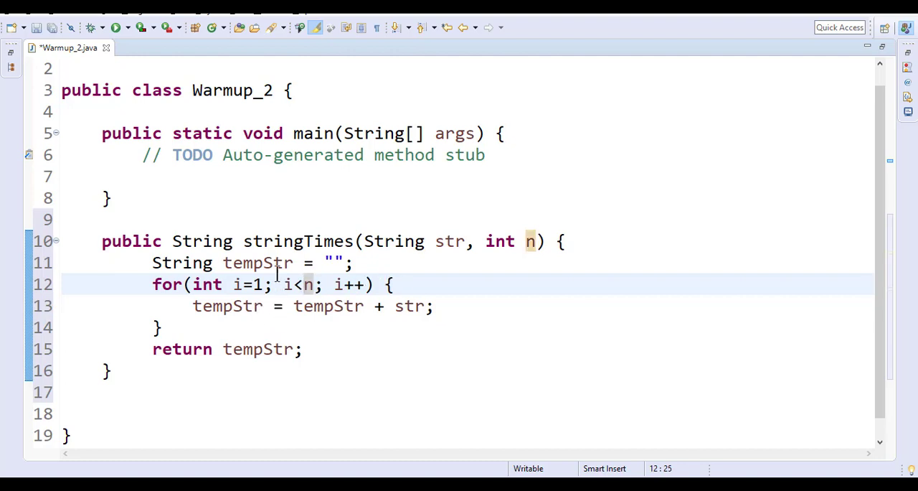
text(0)
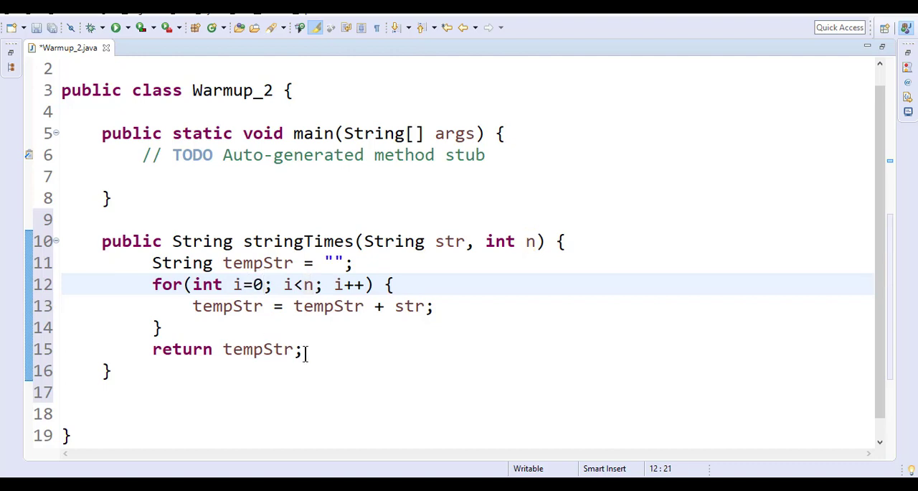
click(209, 306)
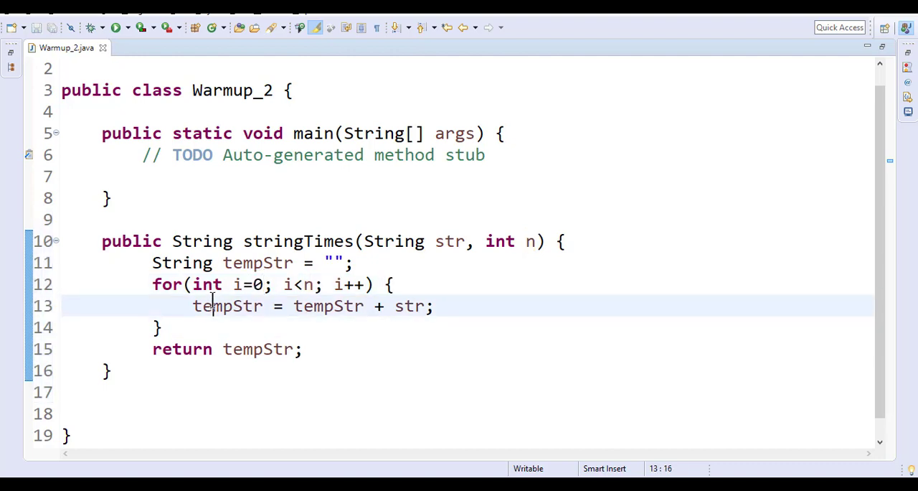
double_click(226, 306)
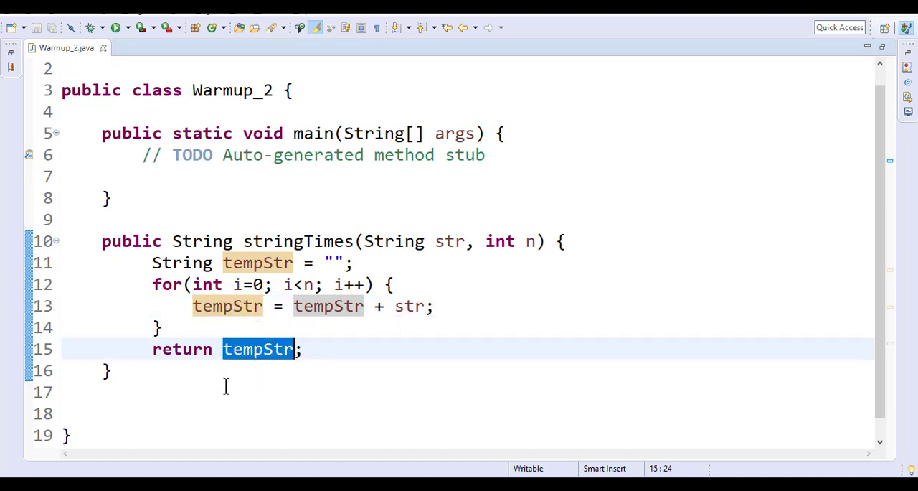
click(254, 391)
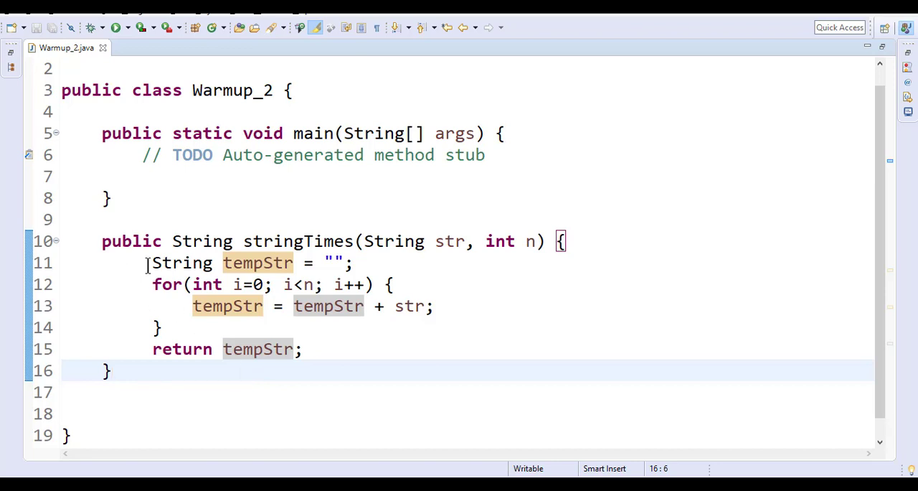
- Copy stringTimes into the CodingBat editor and run it to get All Correct
drag(152, 263, 303, 350)
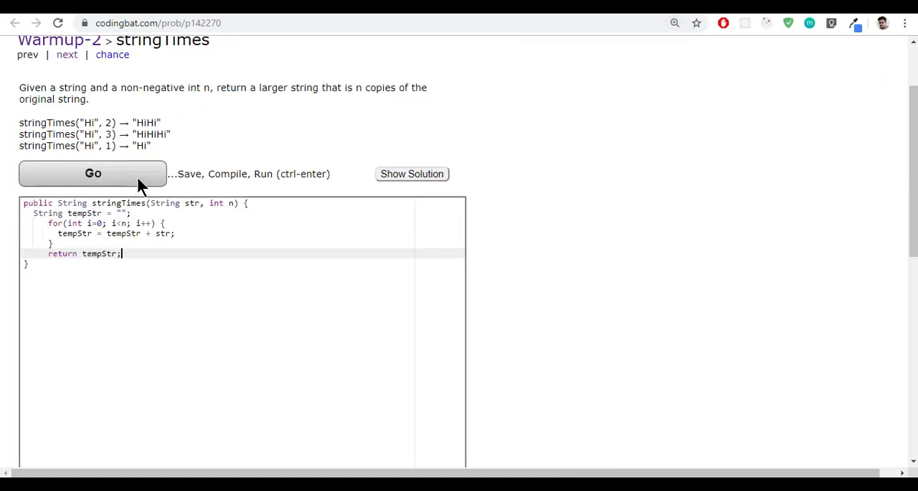
click(92, 174)
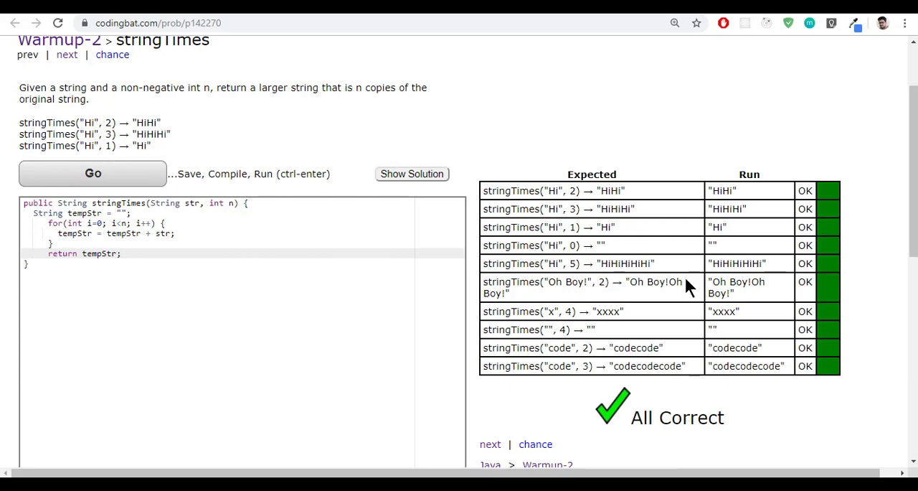
mouse_move(352, 308)
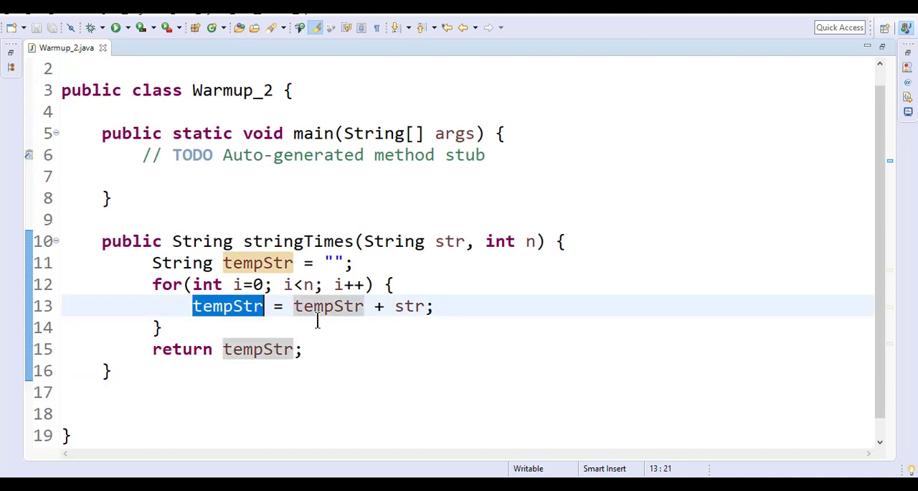
double_click(327, 306)
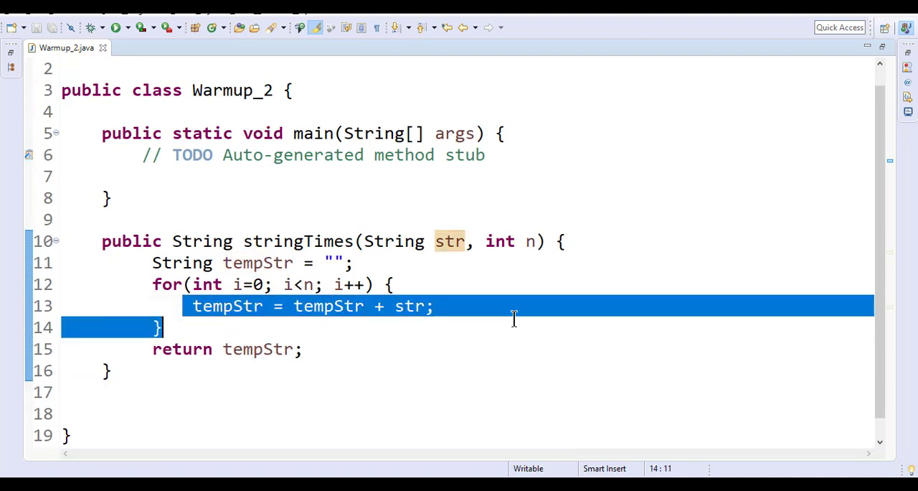
click(433, 306)
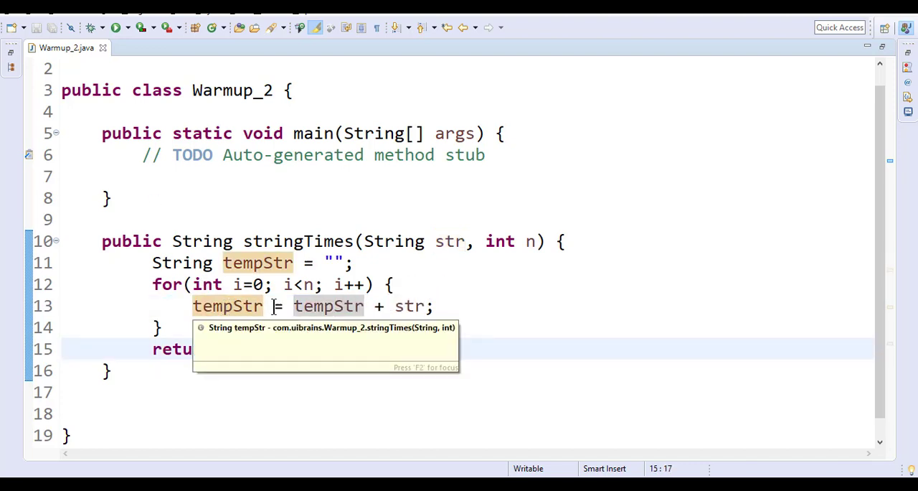
click(298, 241)
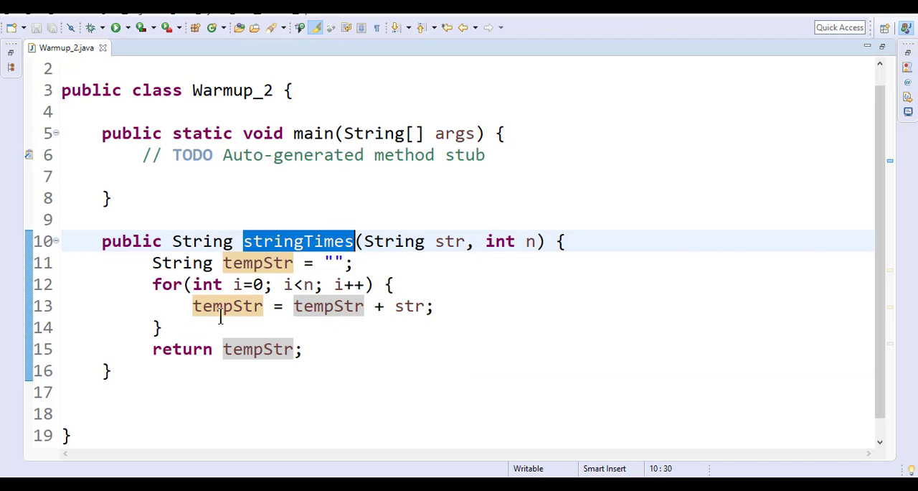
double_click(327, 305)
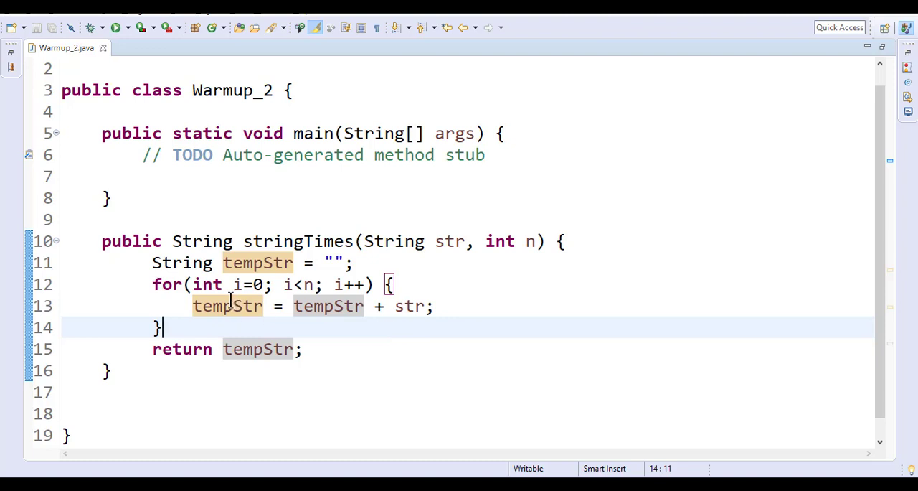
click(313, 305)
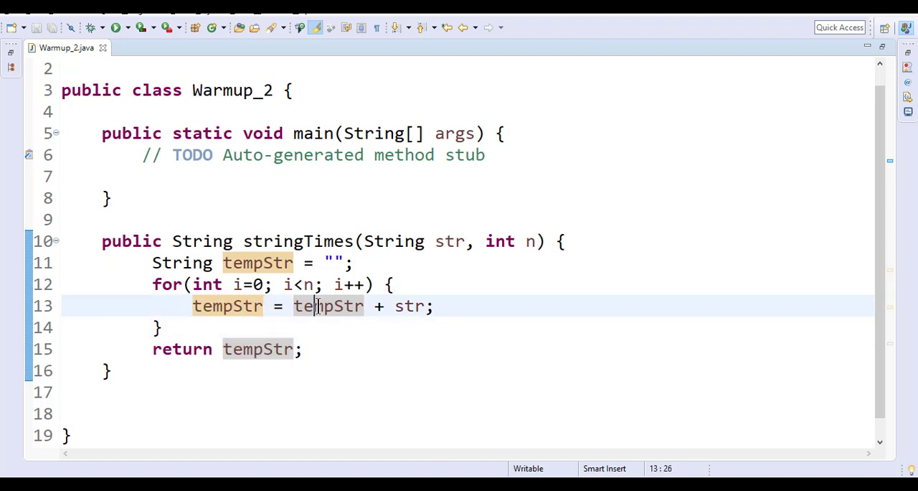
double_click(404, 305)
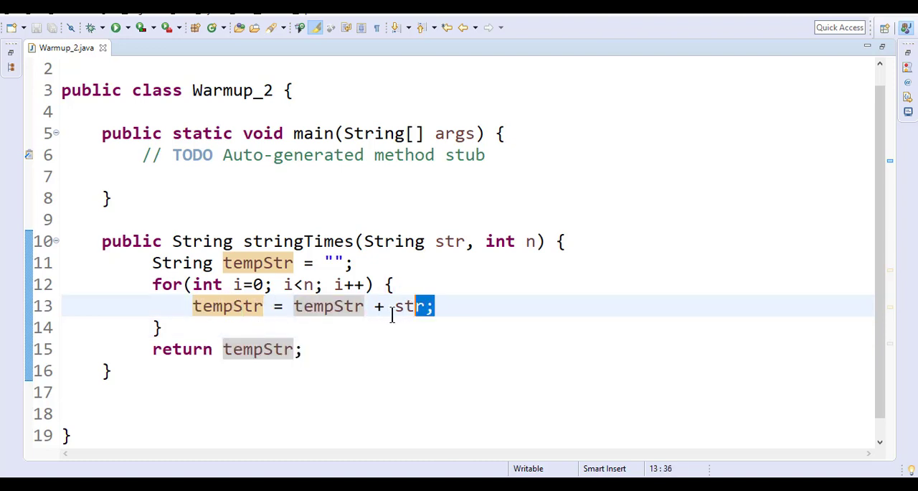
click(304, 348)
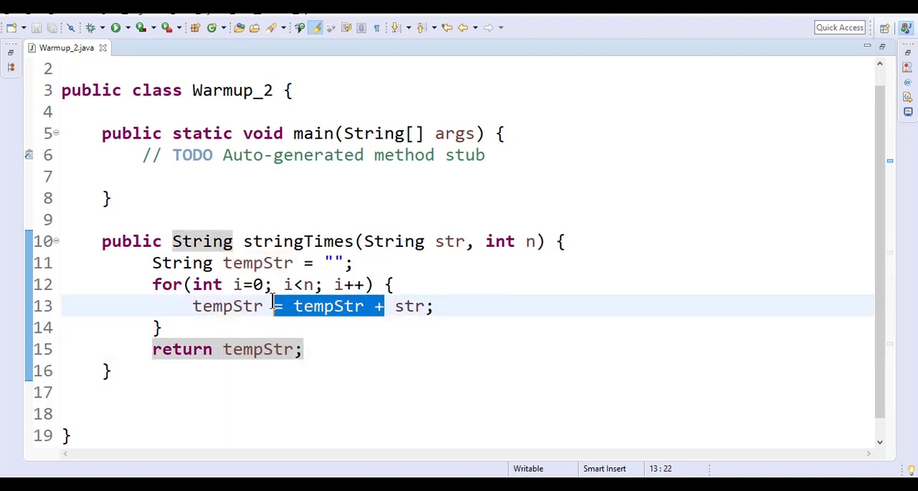
- Replace the accumulation line with tempStr += str and review the declaration and loop lines
text(+=)
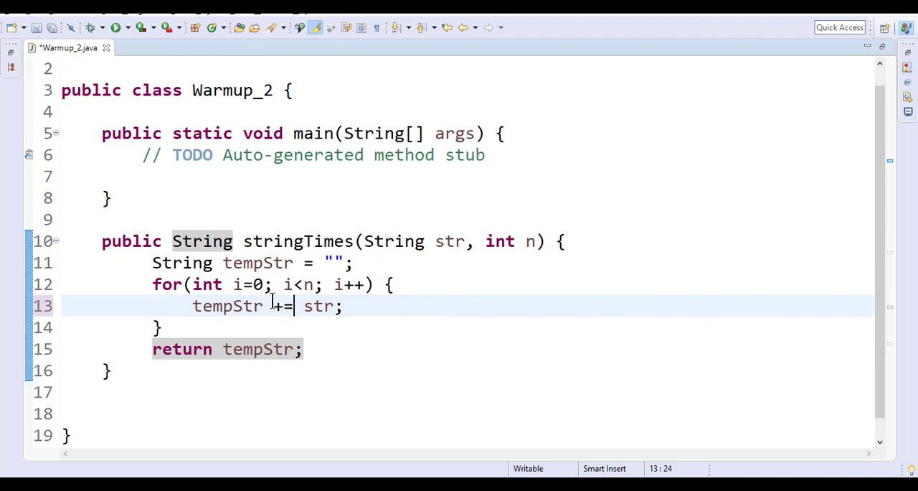
click(224, 305)
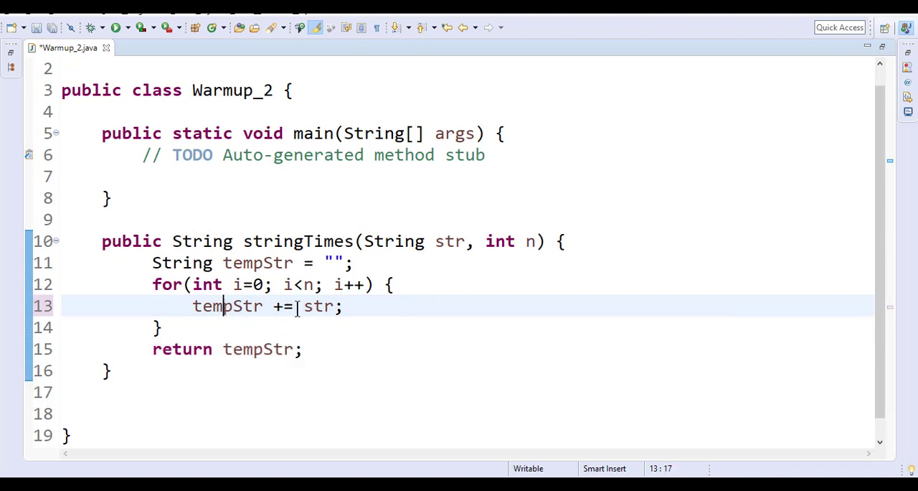
click(161, 327)
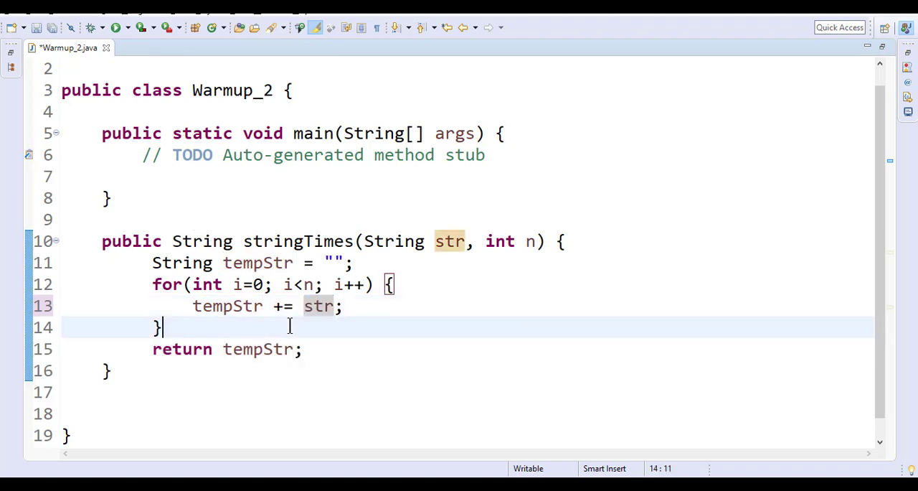
double_click(228, 306)
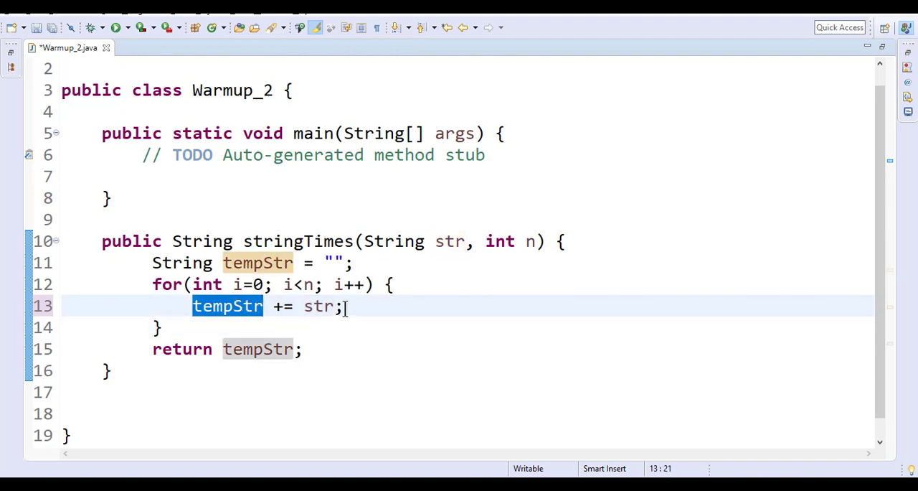
click(164, 327)
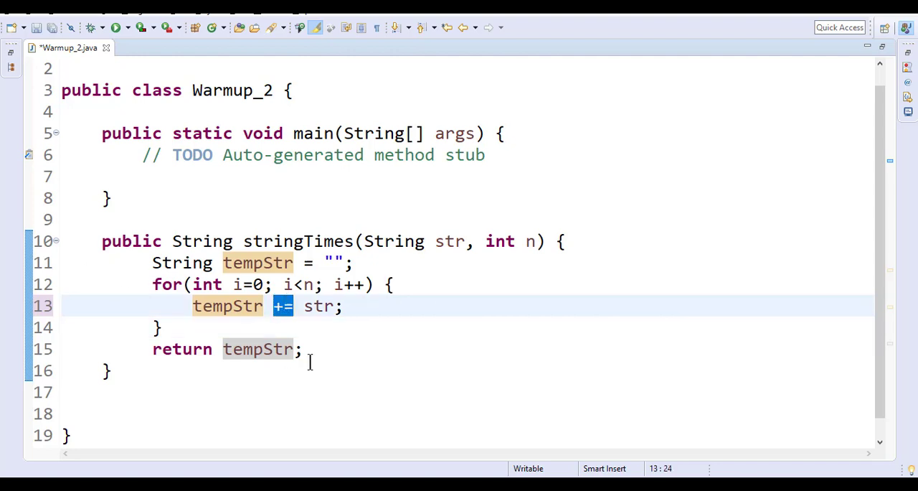
drag(152, 262, 161, 327)
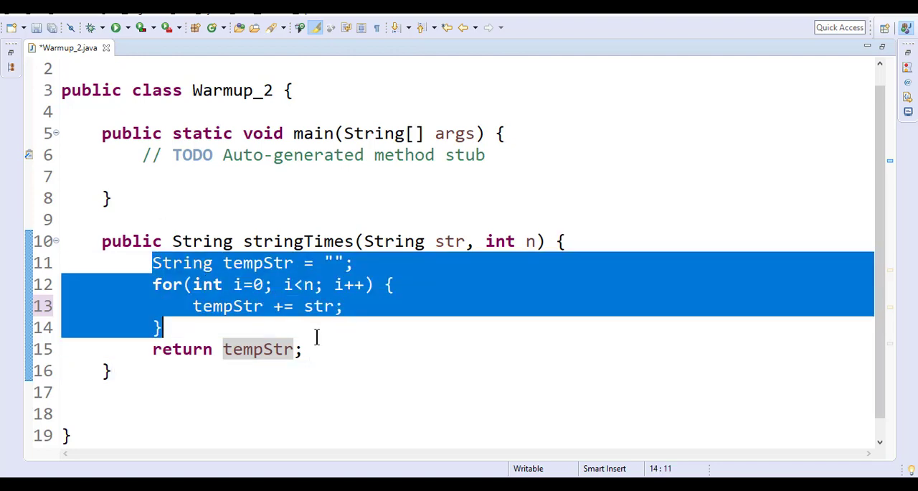
click(108, 370)
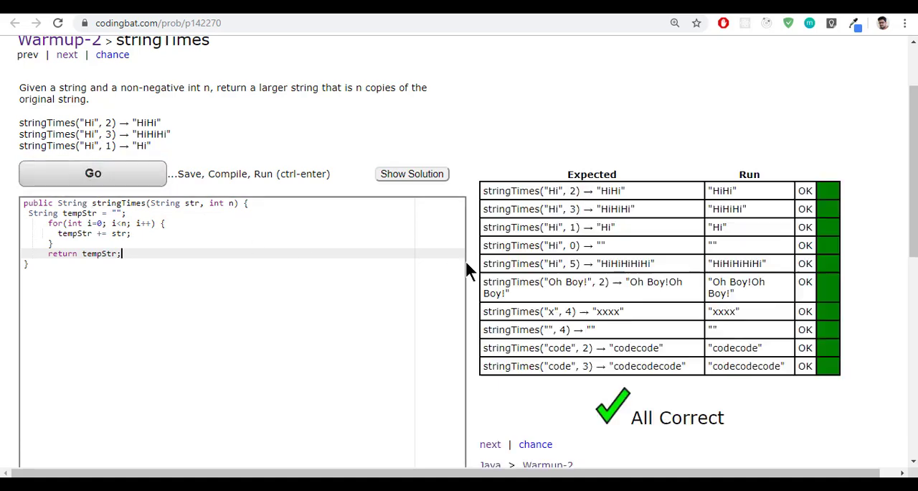
- View CodingBat's reference solution, then rerun the += version to get All Correct again
scroll(down, 3)
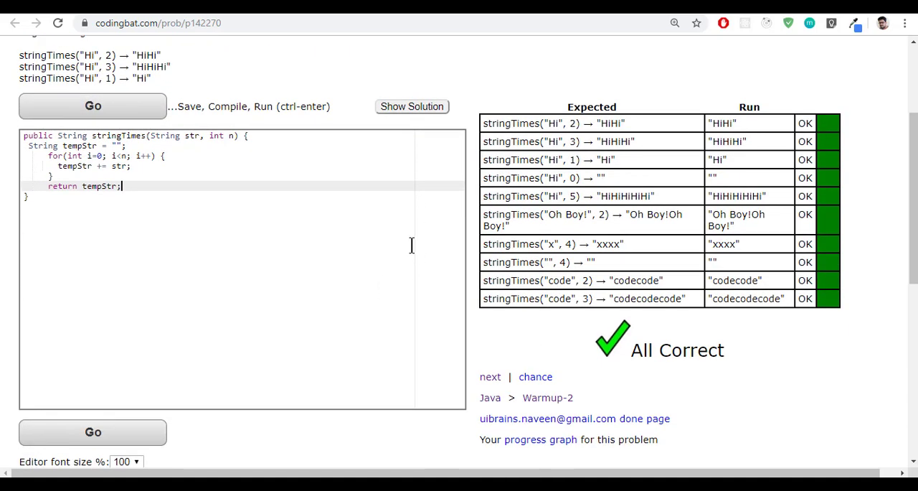
mouse_move(409, 114)
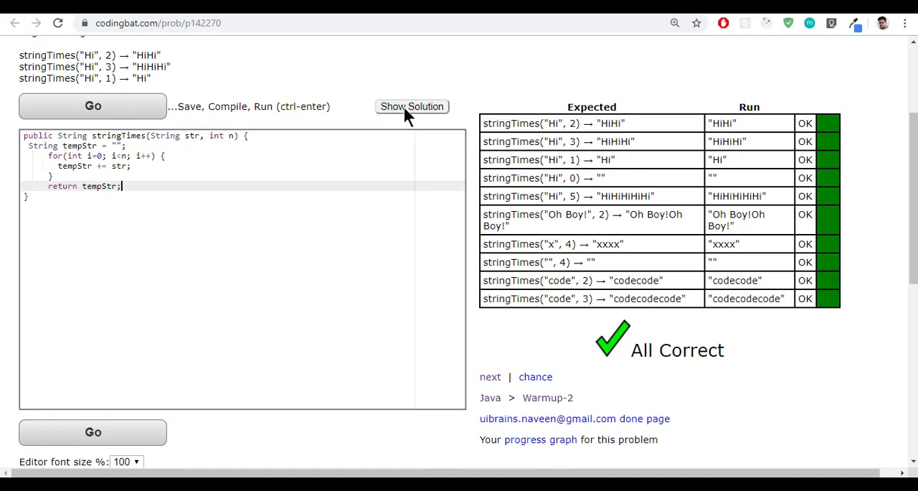
click(412, 106)
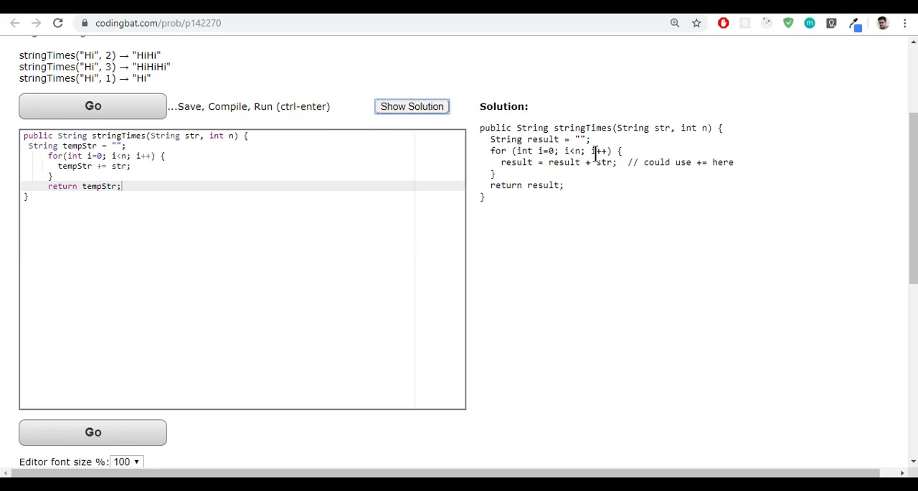
mouse_move(393, 133)
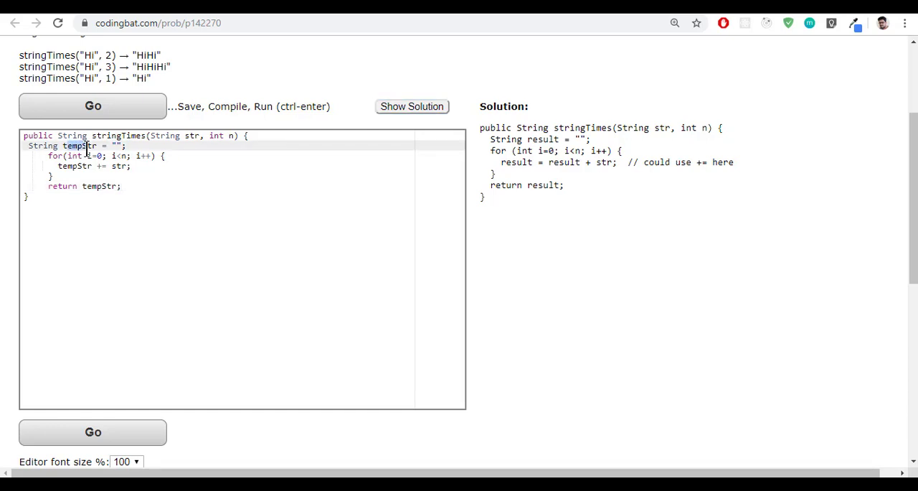
mouse_move(237, 117)
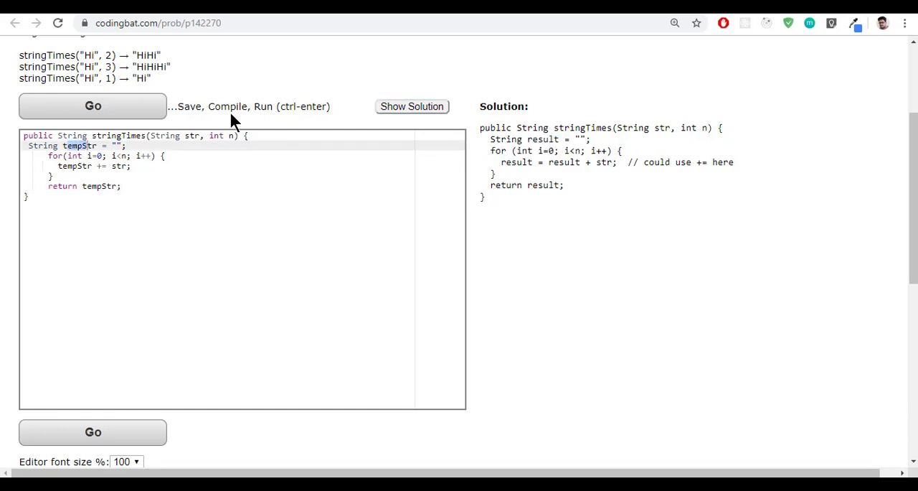
click(92, 106)
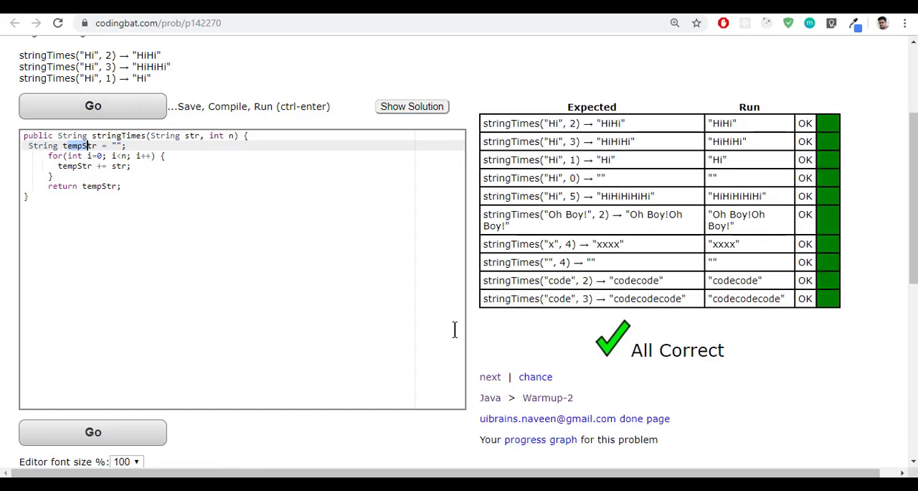